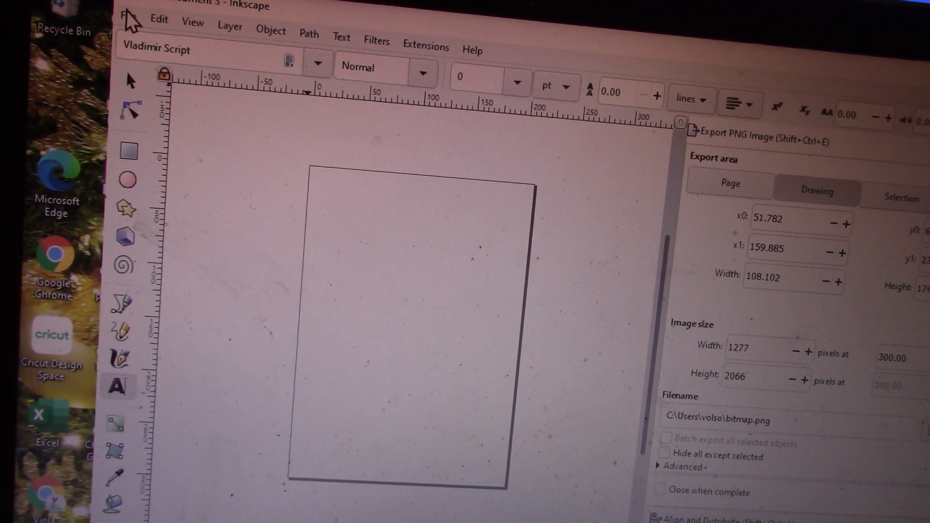
Step: Import the dictionary page image and scale it up to cover the whole page
click(125, 17)
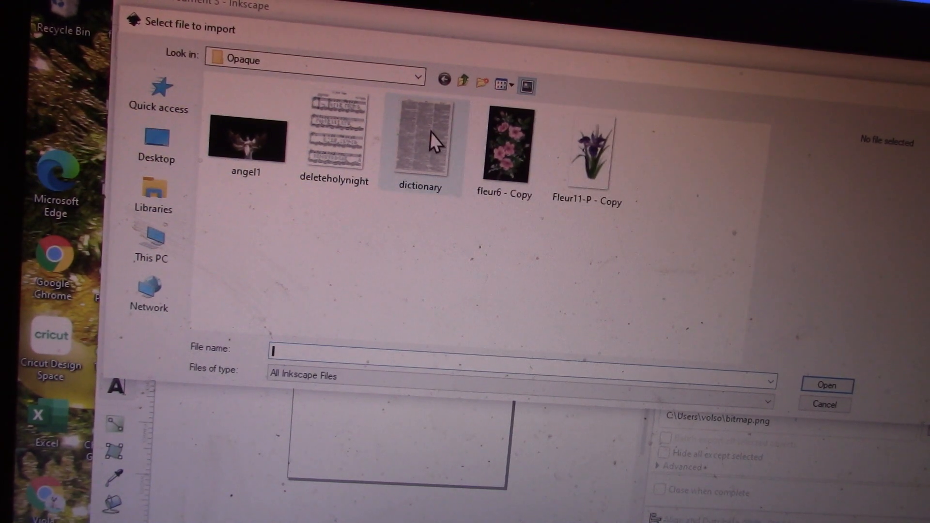
click(827, 385)
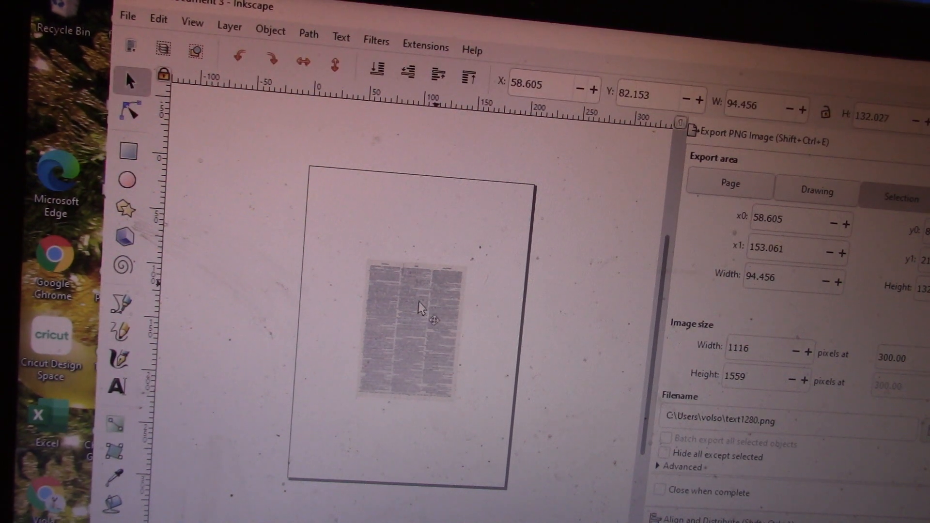
drag(419, 305, 371, 255)
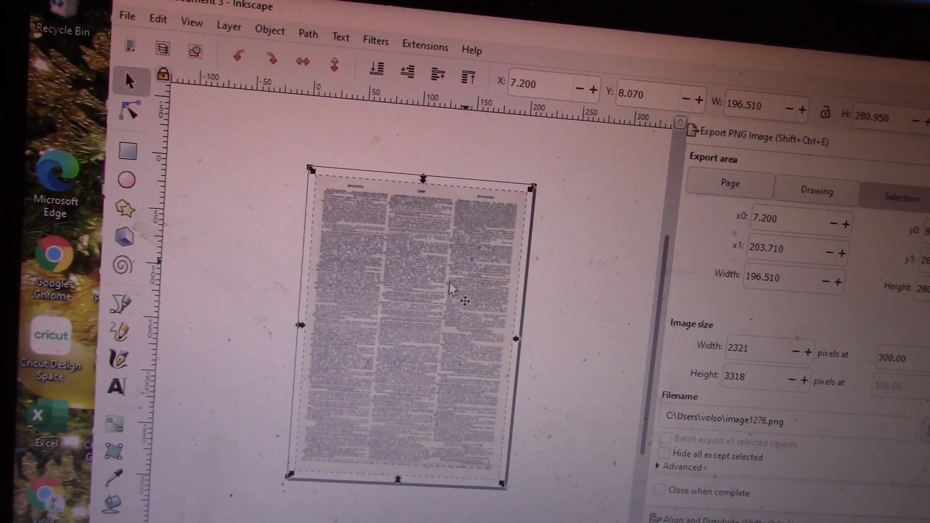
click(815, 192)
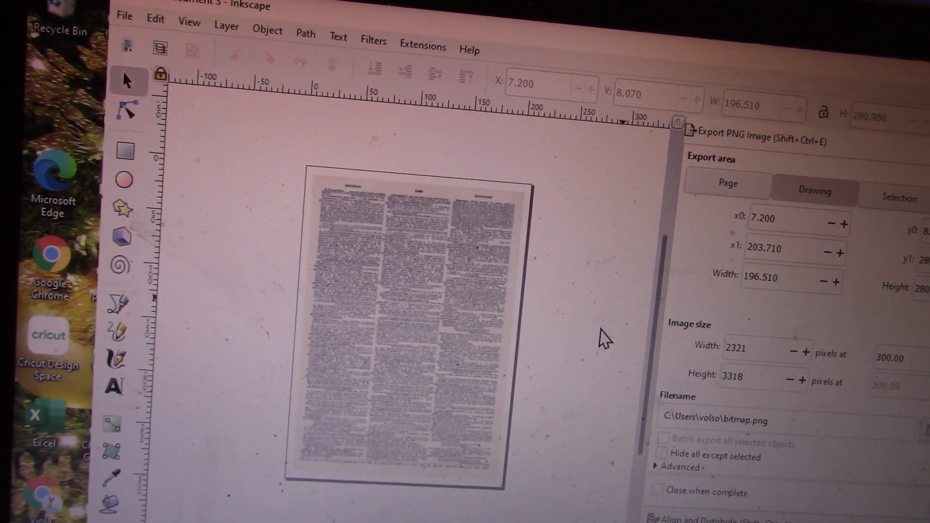
click(469, 276)
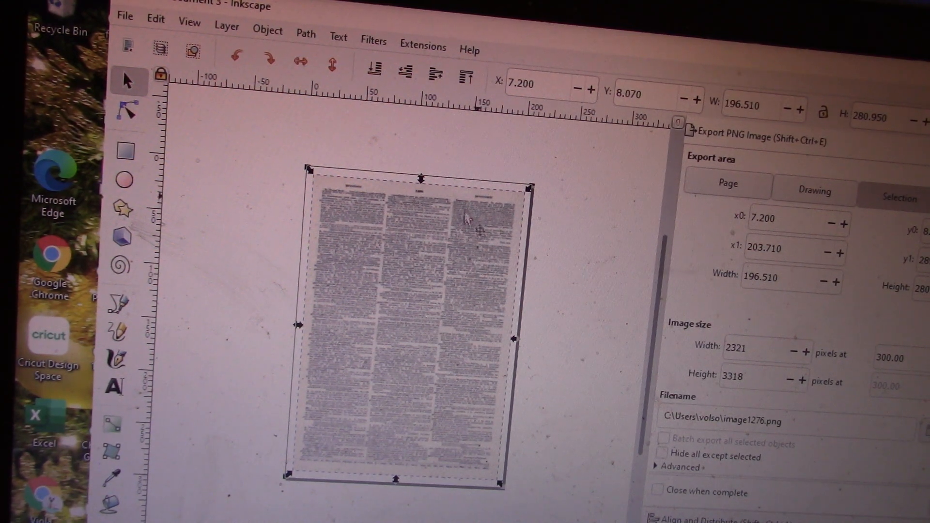
mouse_move(419, 166)
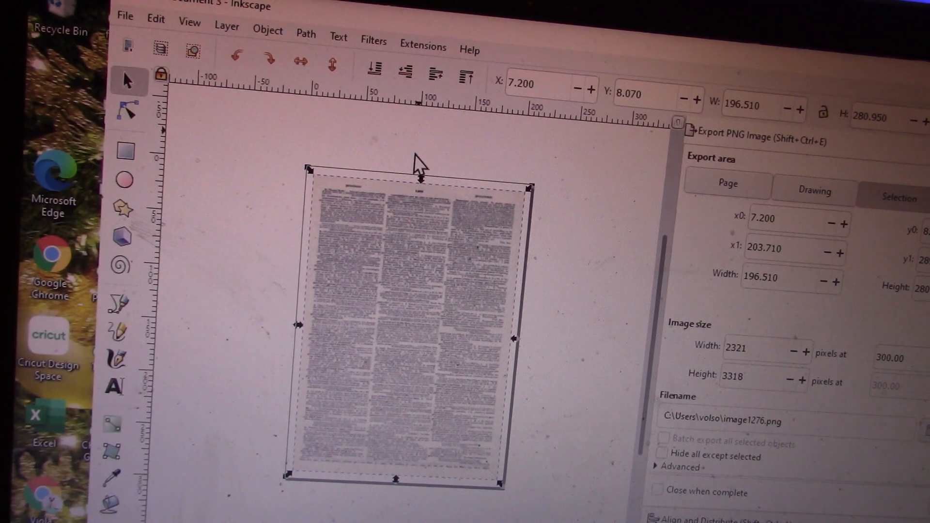
mouse_move(302, 101)
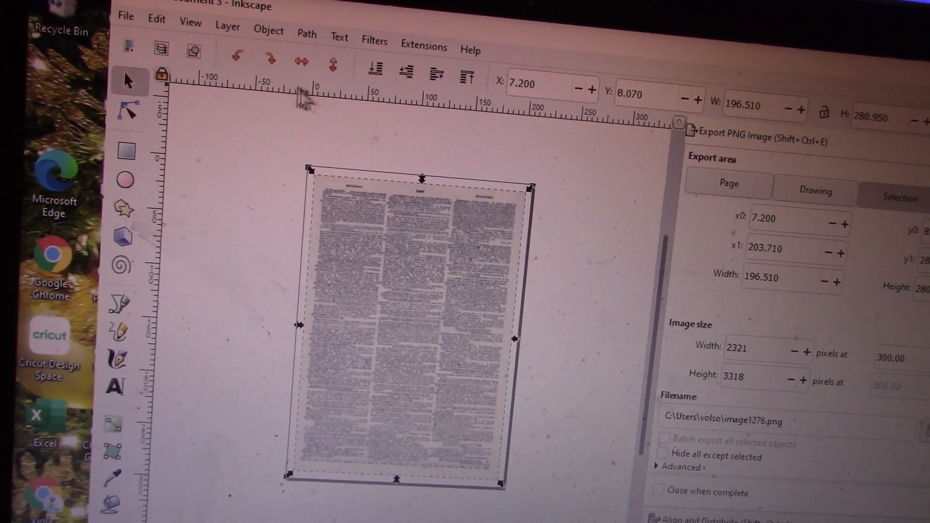
Step: Create a new layer named 'flowers' positioned above the current layer
click(227, 28)
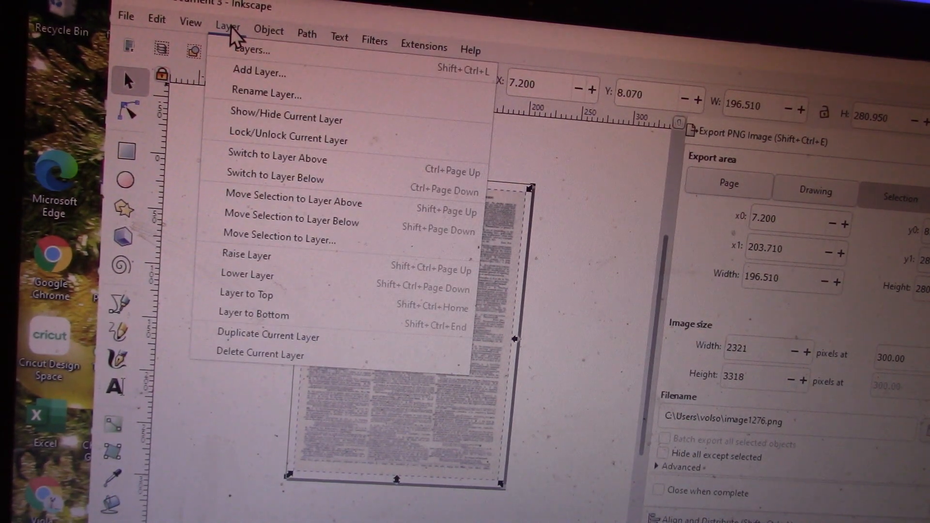
mouse_move(252, 51)
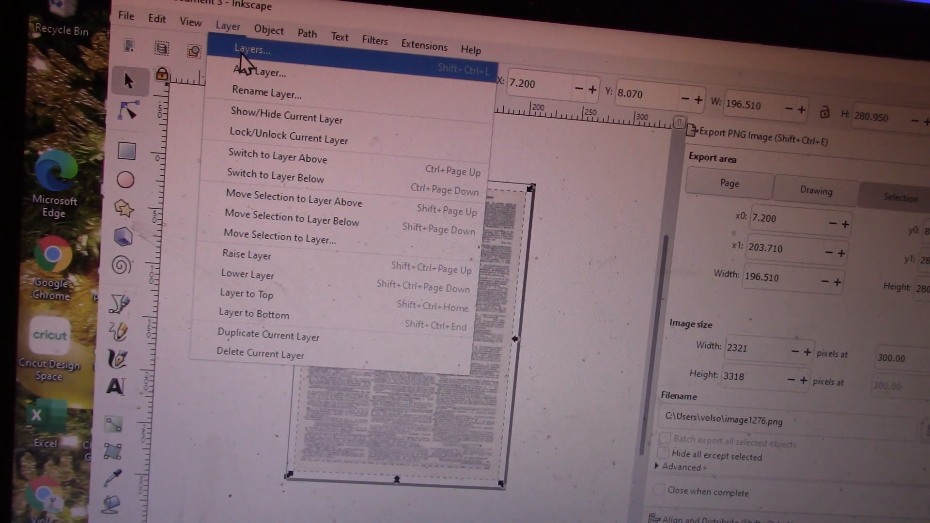
click(252, 49)
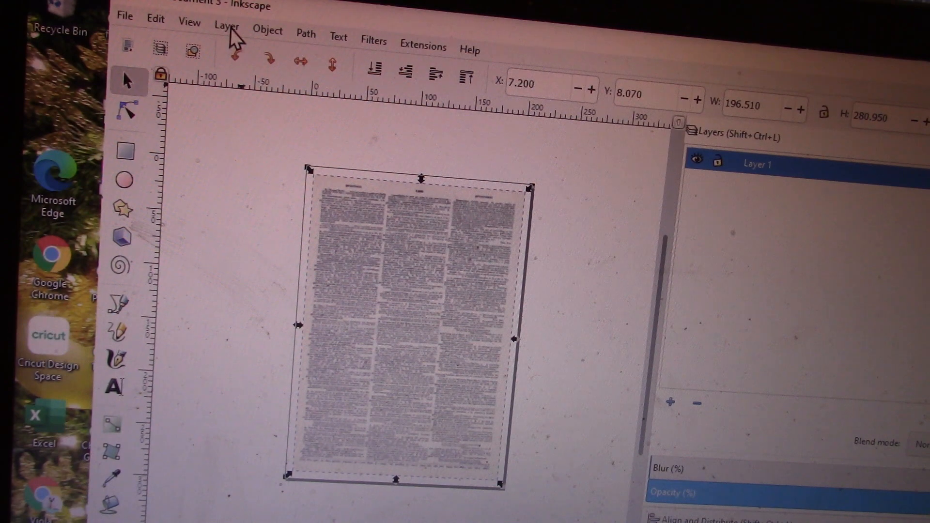
click(227, 27)
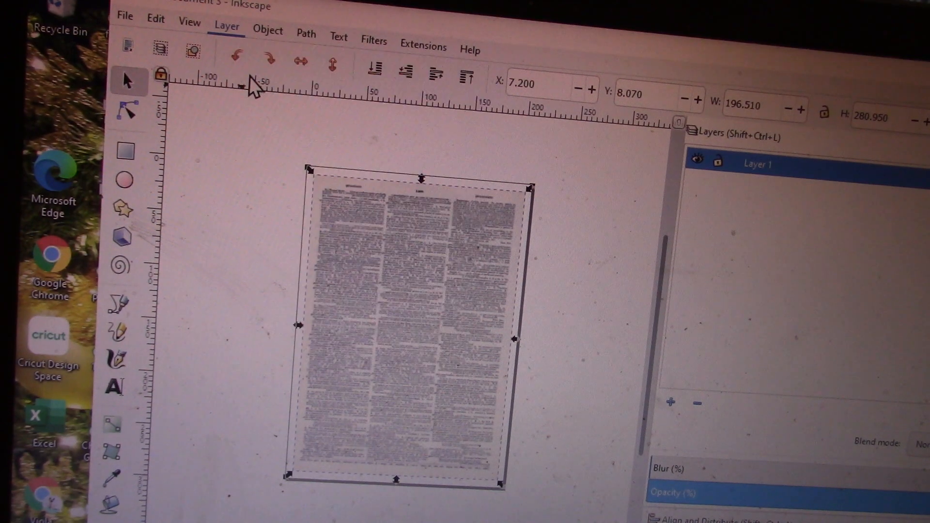
click(225, 28)
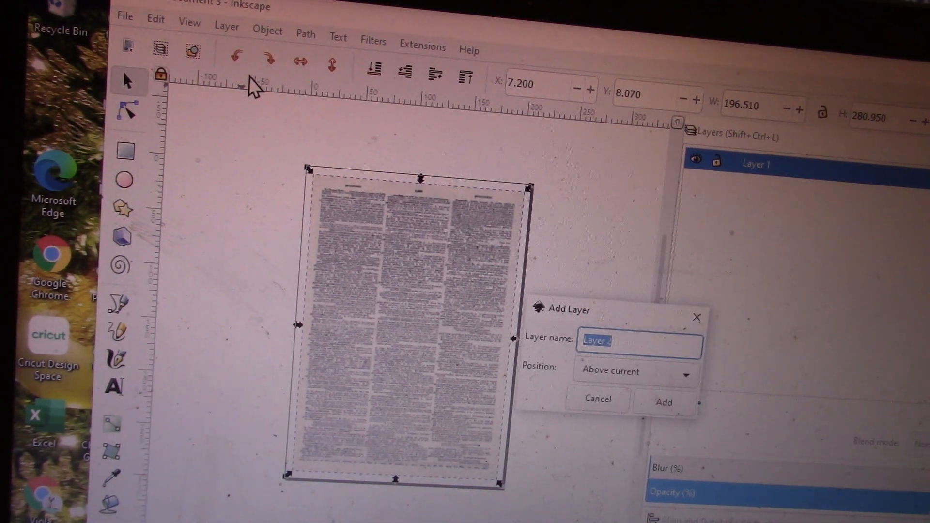
mouse_move(643, 294)
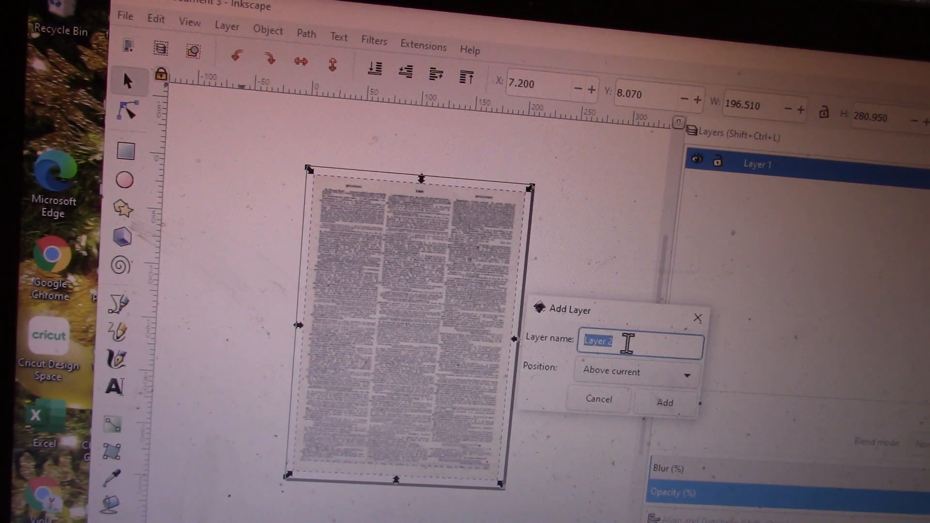
click(634, 371)
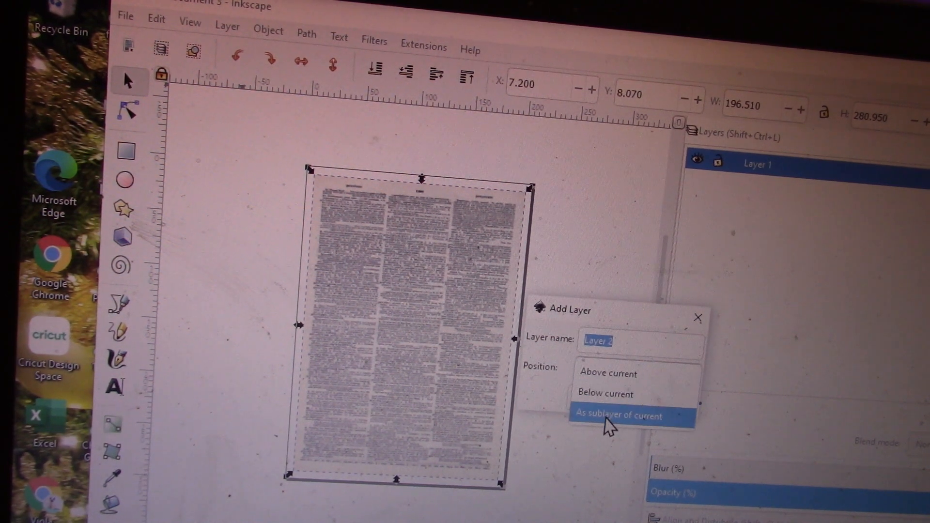
mouse_move(604, 393)
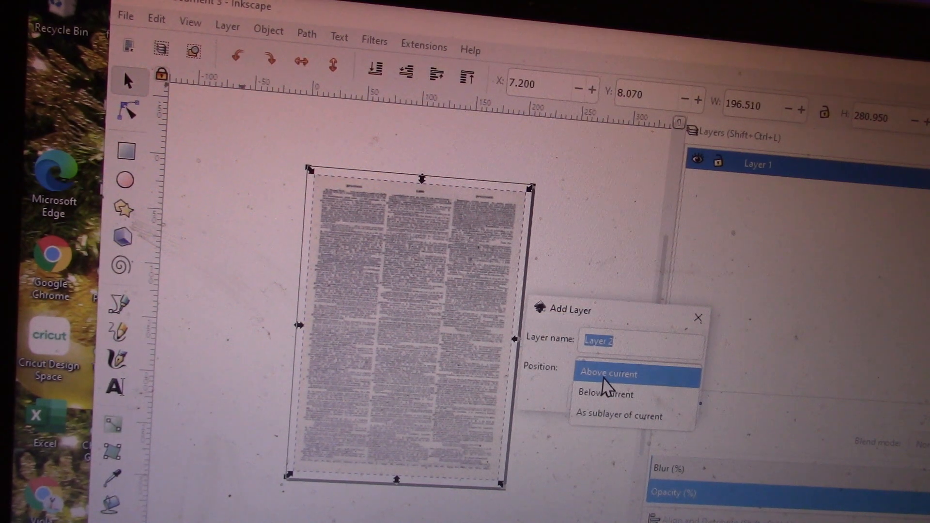
click(608, 373)
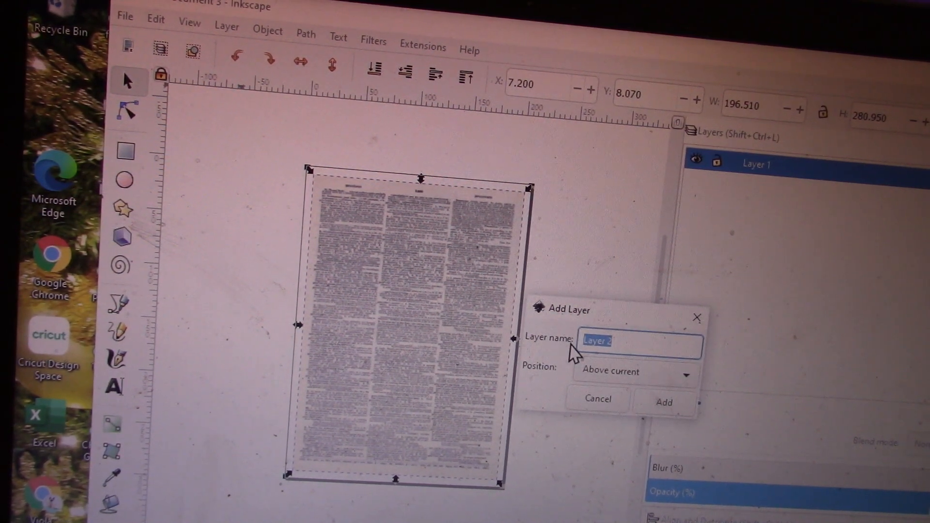
text(flowers)
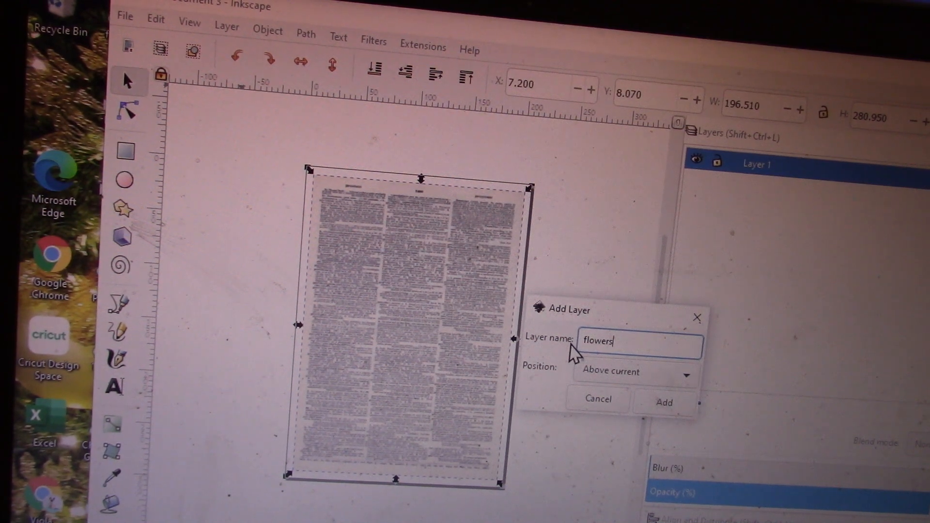
click(663, 402)
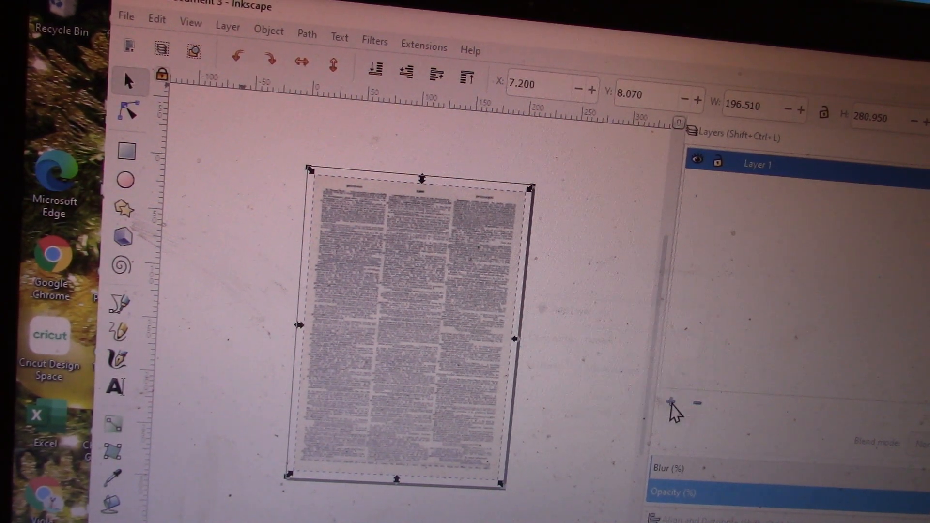
click(670, 403)
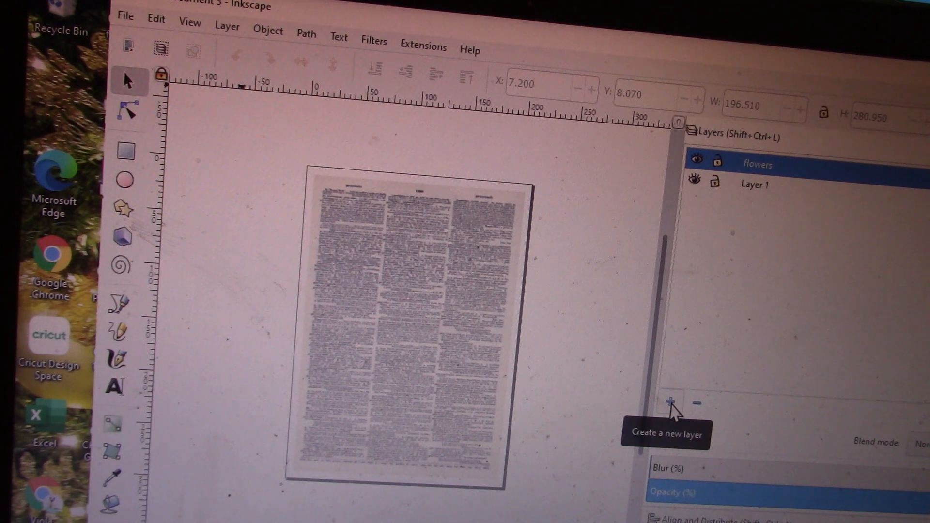
Step: Make the flowers layer the current layer in the Layers panel
click(753, 184)
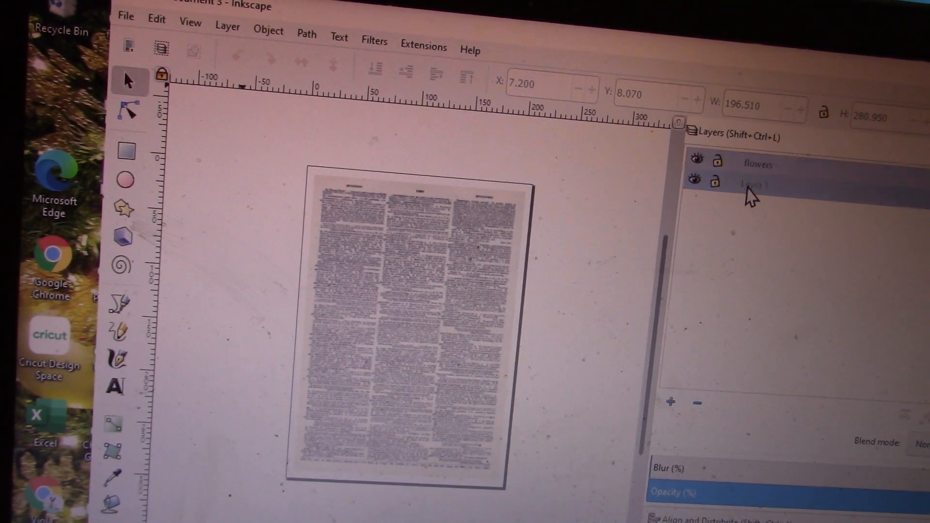
click(754, 184)
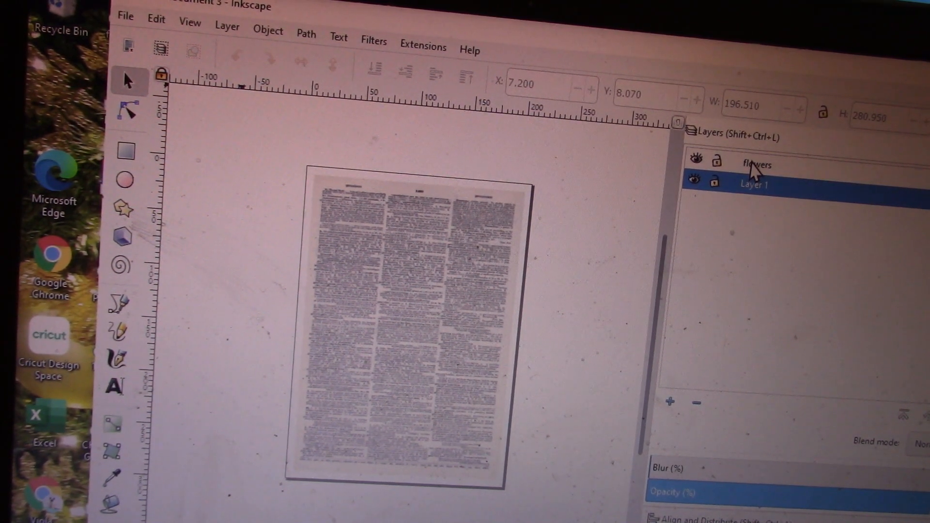
click(757, 165)
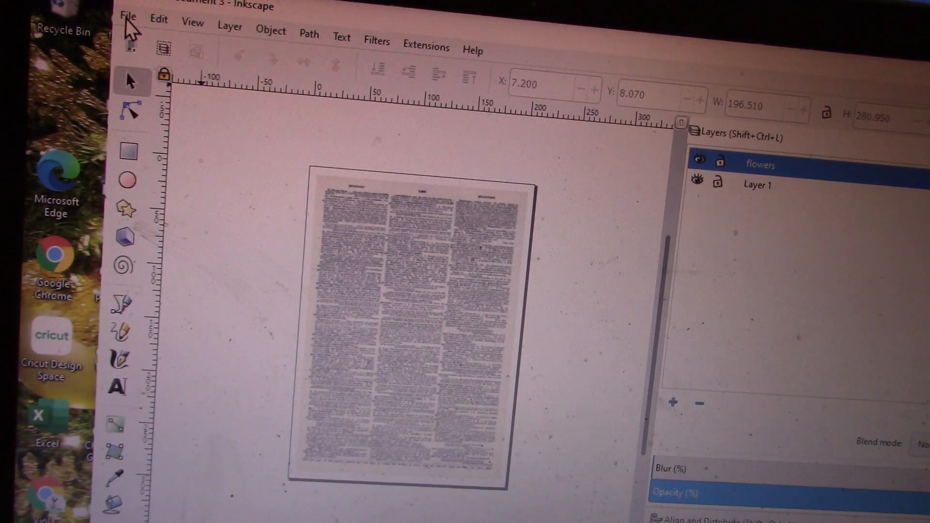
Step: Import the pink flower bouquet image onto the flowers layer
click(128, 16)
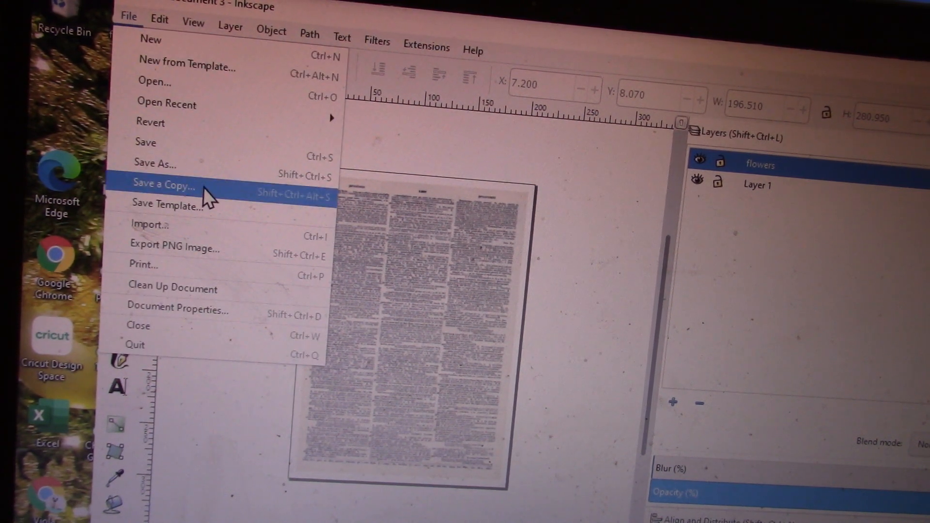
mouse_move(202, 237)
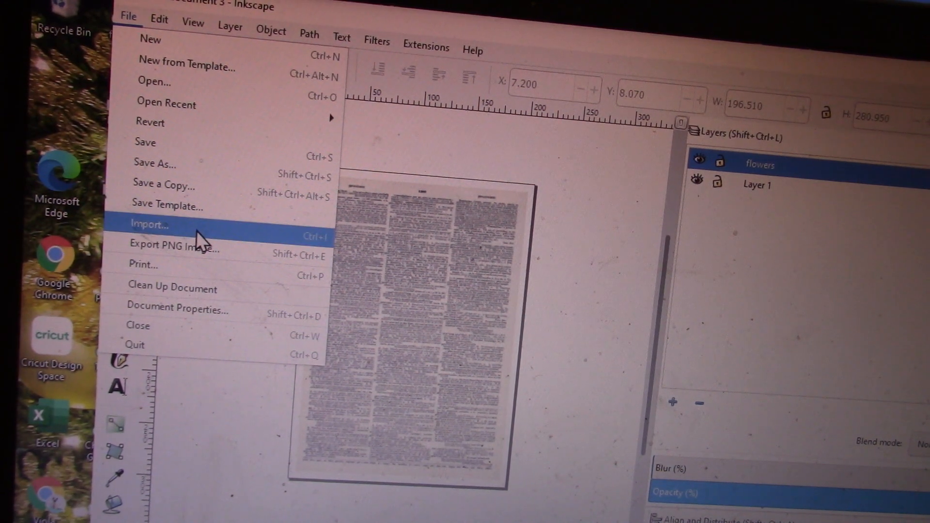
click(149, 225)
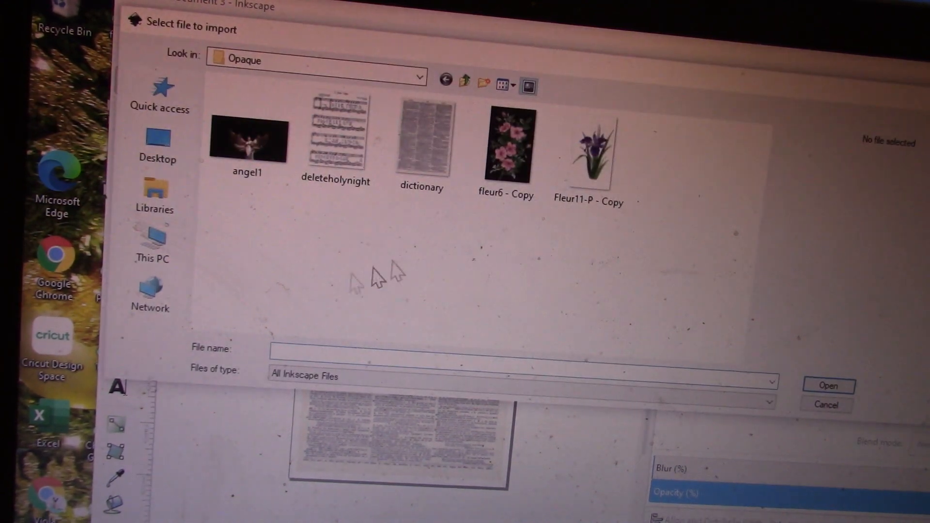
click(506, 145)
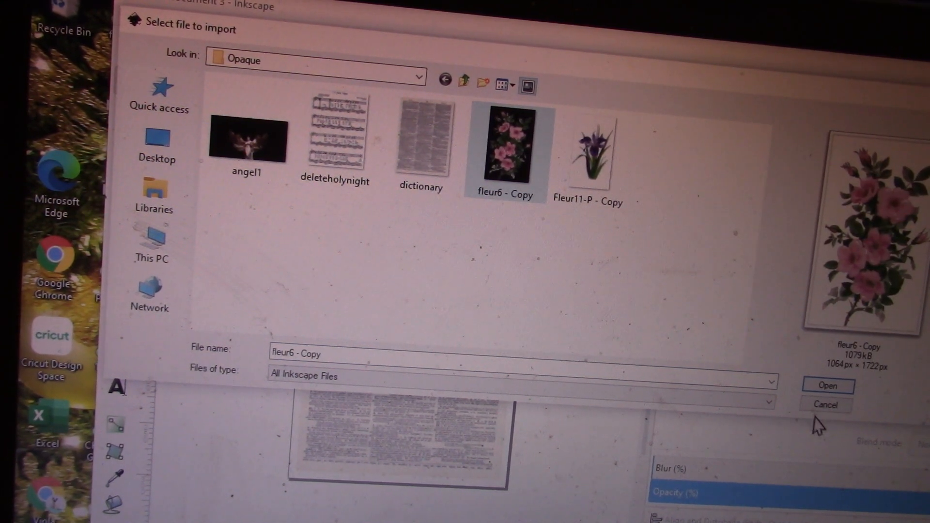
click(826, 385)
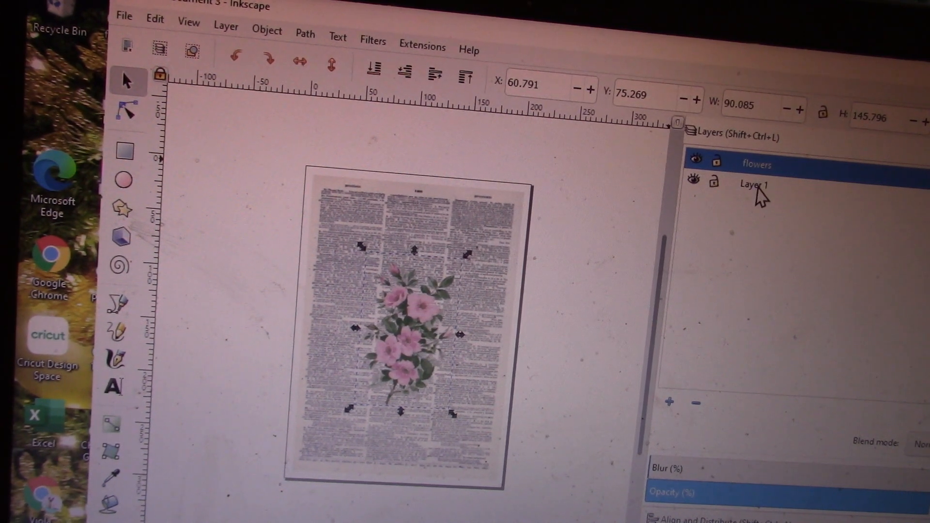
Step: Switch the current layer and select the pink flower image on the page
click(754, 184)
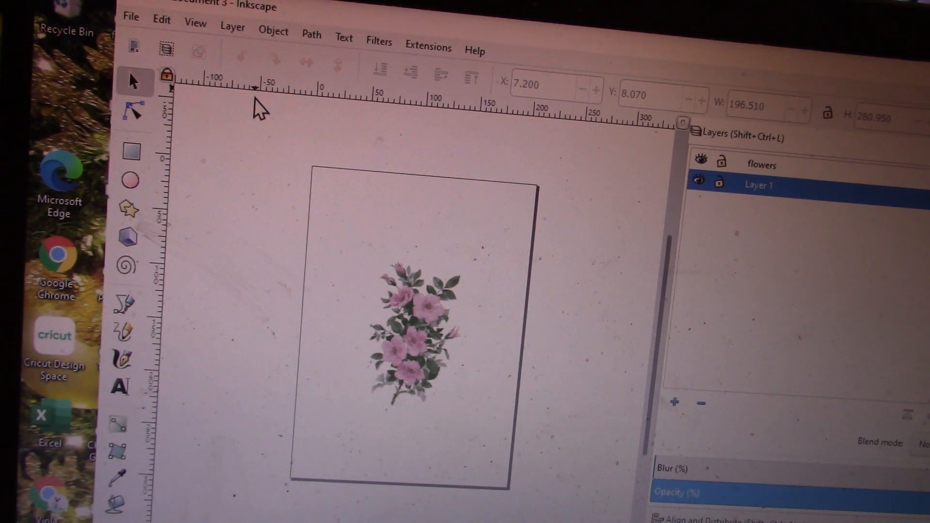
mouse_move(514, 112)
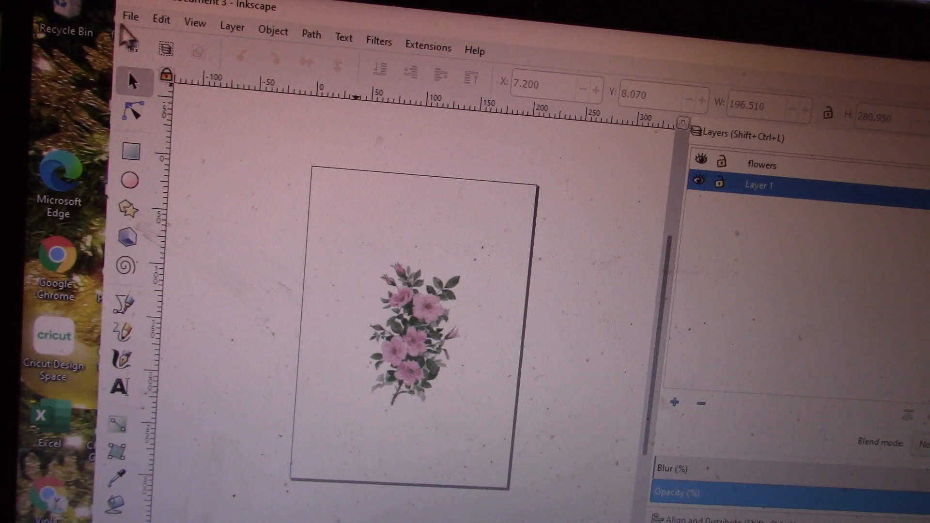
click(130, 17)
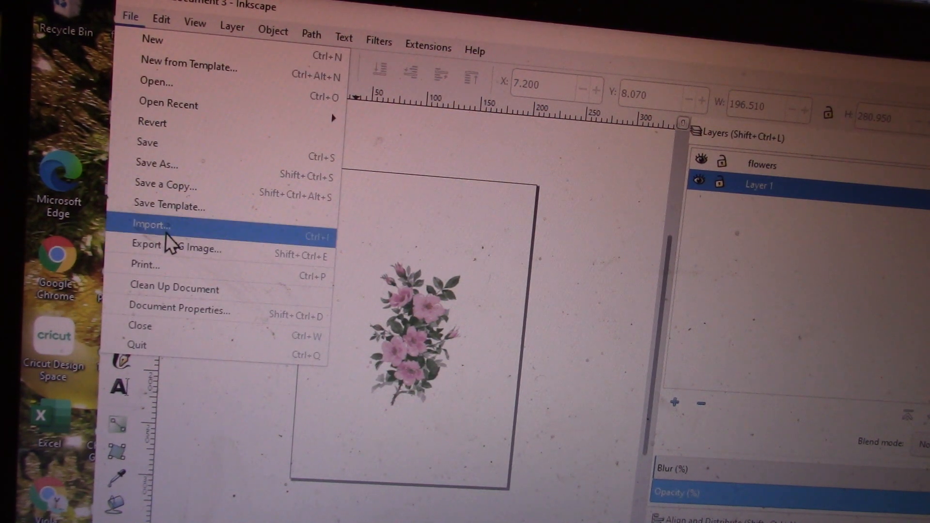
click(160, 23)
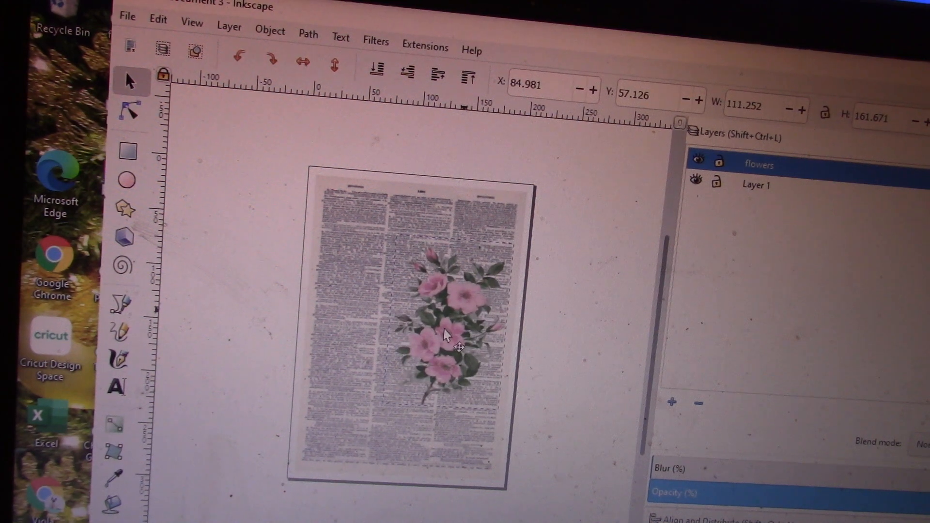
click(444, 347)
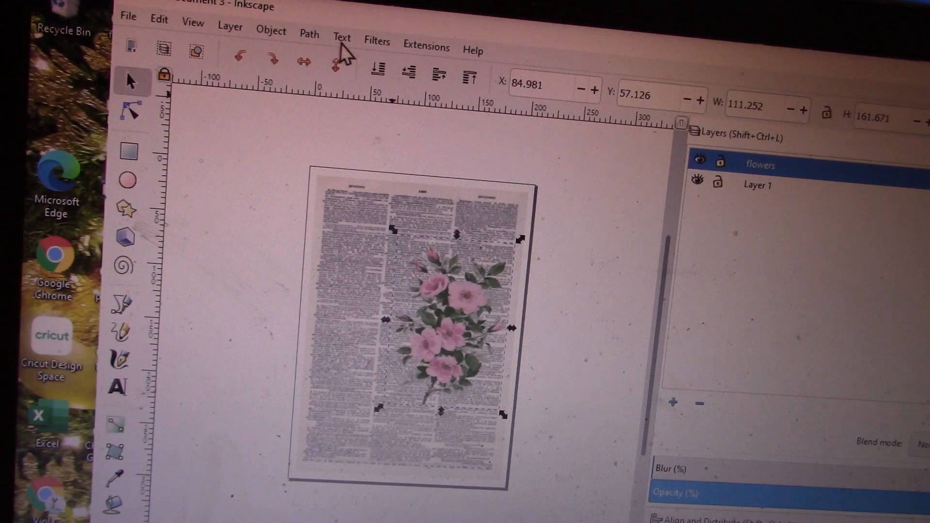
Step: Add a Fill and Transparency Opacity filter to the selected flowers
click(376, 42)
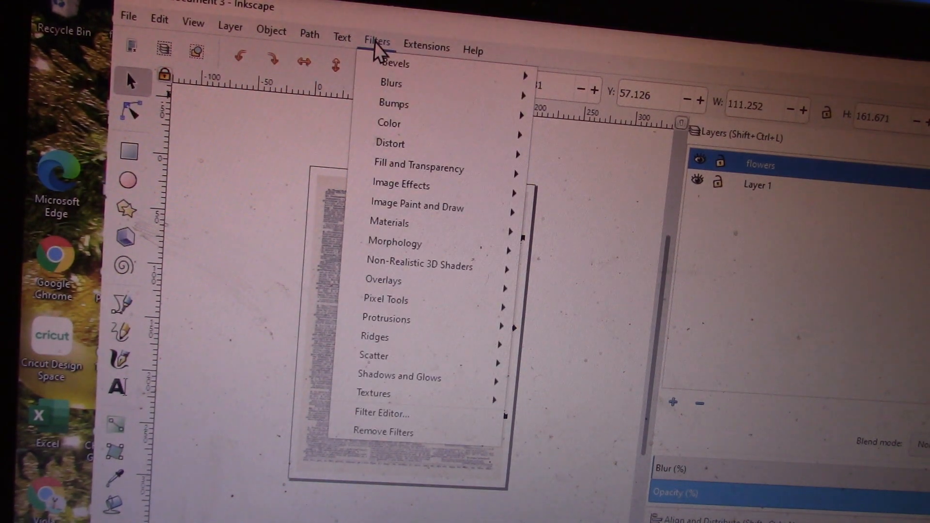
mouse_move(418, 168)
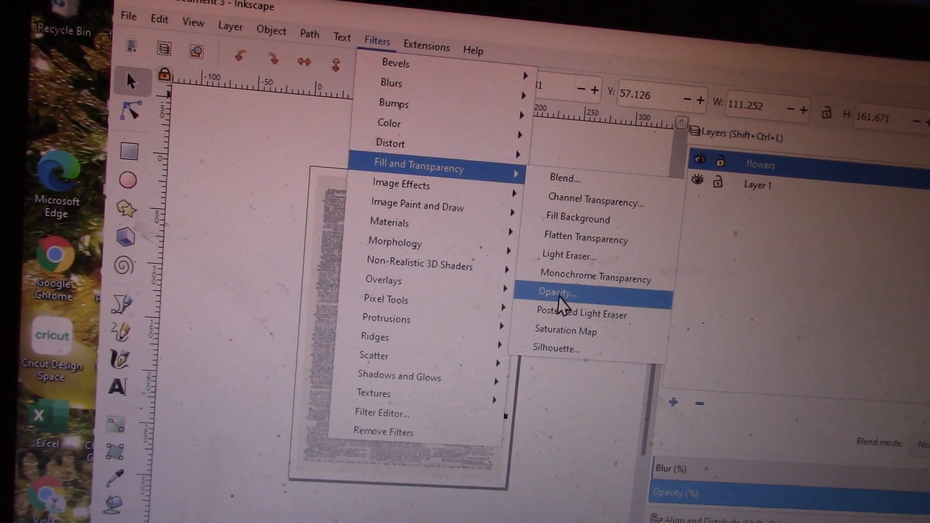
click(556, 291)
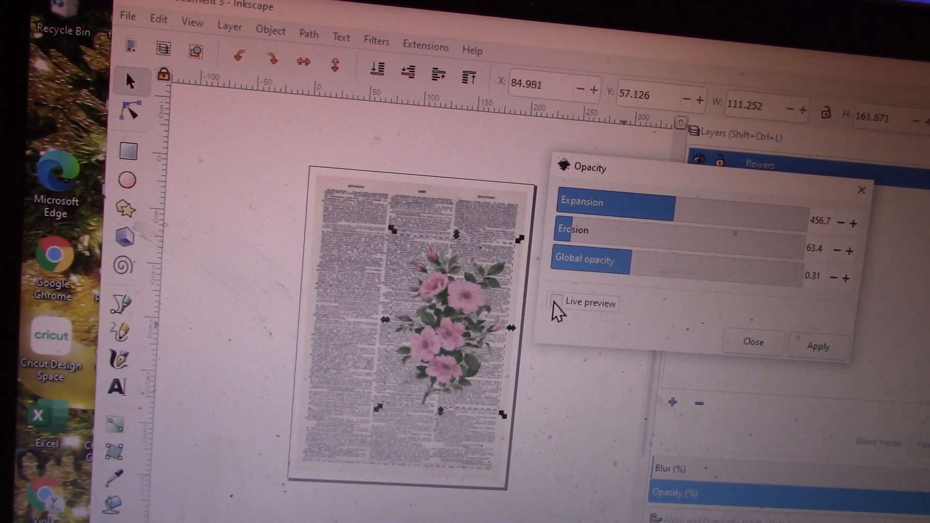
Step: Enable live preview and try global opacity values, settling near a third
click(556, 302)
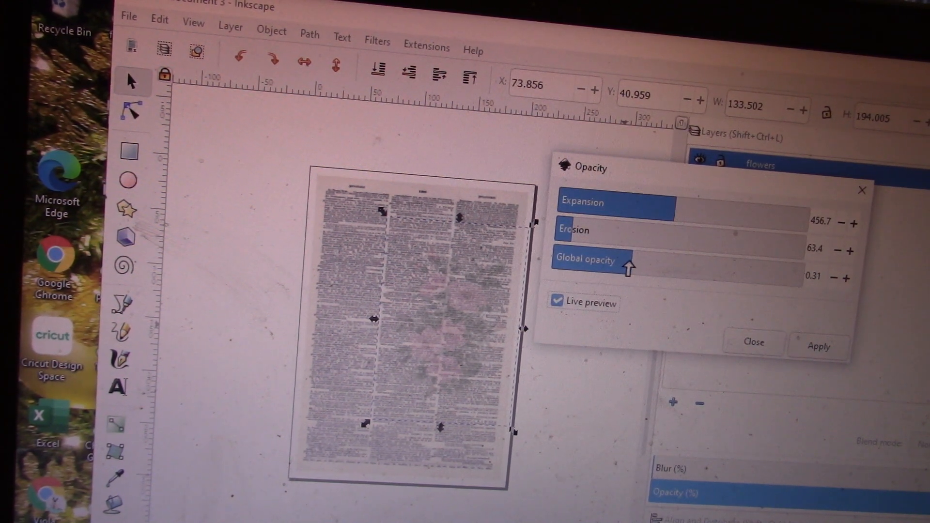
drag(625, 265, 681, 270)
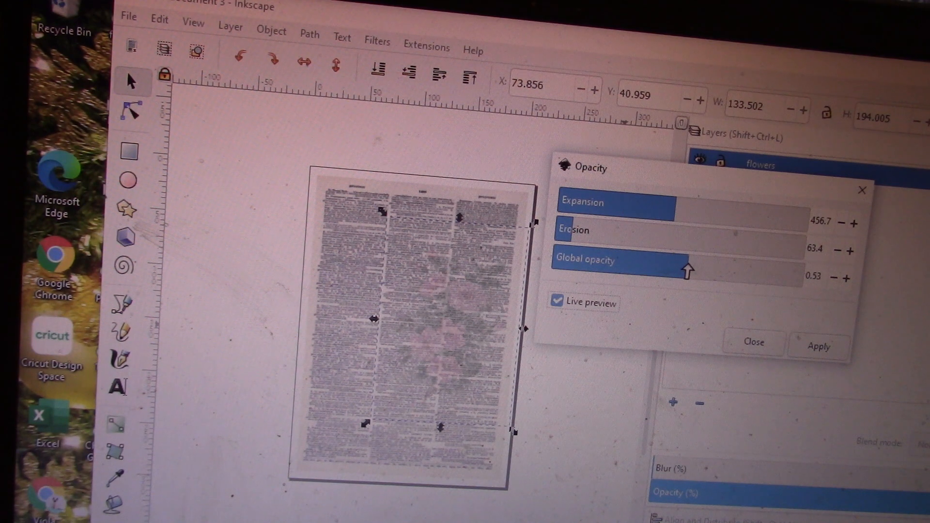
drag(688, 271, 584, 274)
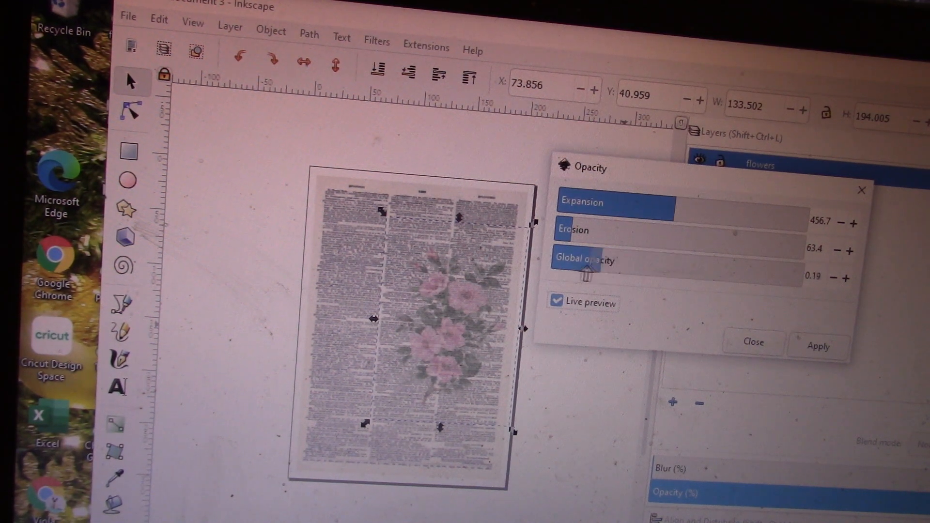
drag(587, 273, 570, 273)
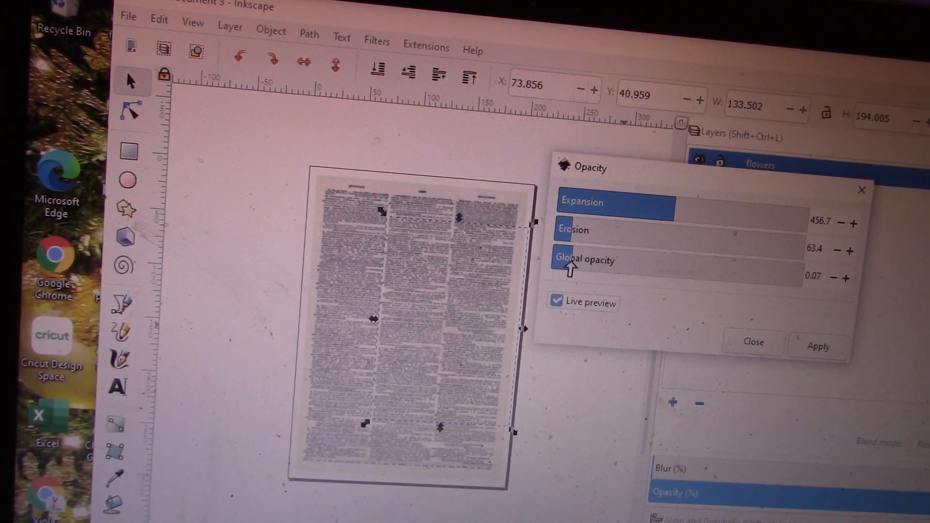
drag(572, 270, 684, 279)
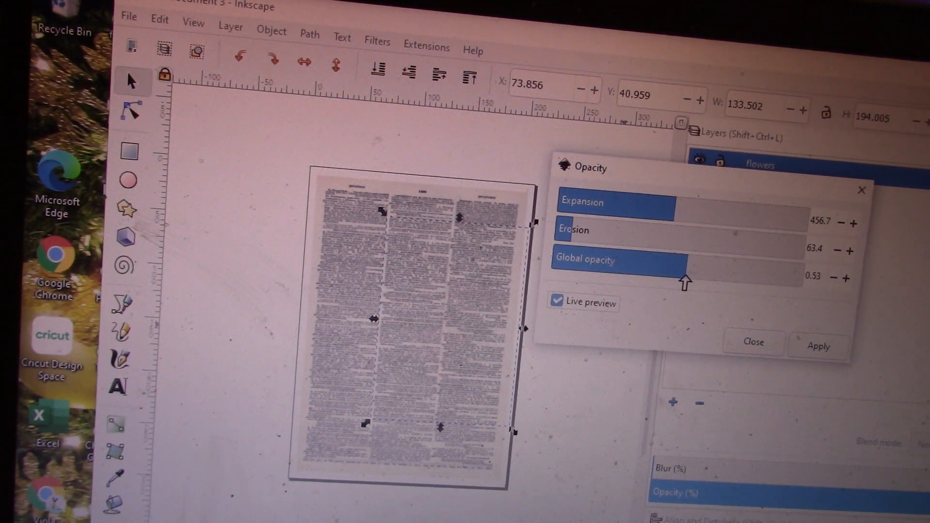
drag(684, 282, 729, 284)
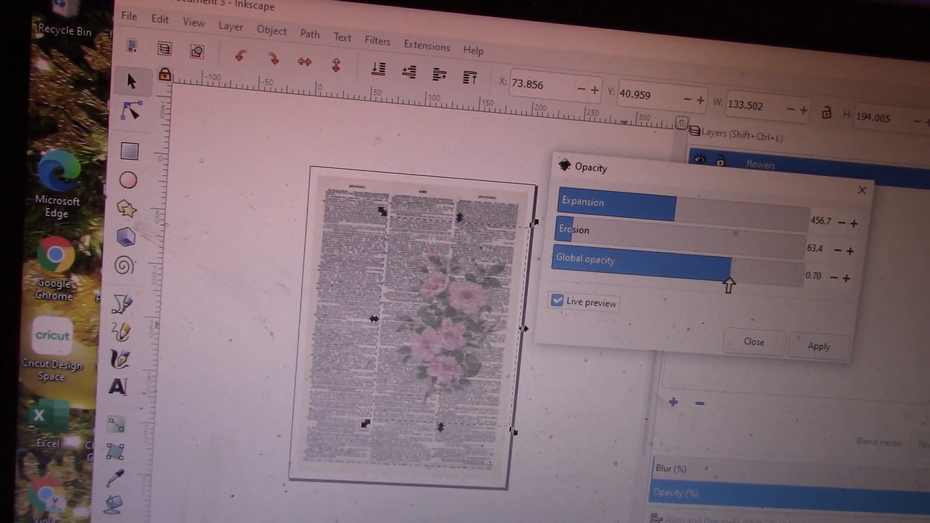
drag(729, 279, 694, 278)
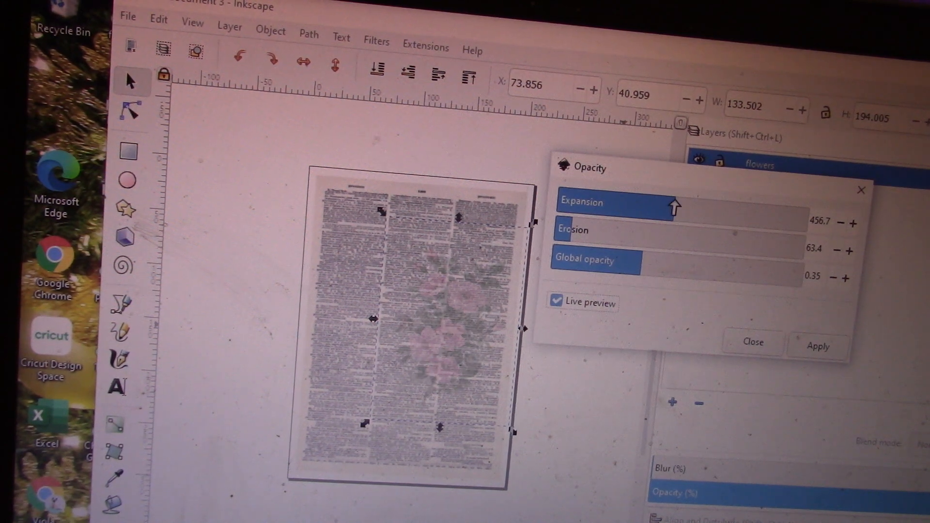
Step: Adjust the filter's expansion and erosion amounts up and down
drag(674, 203, 762, 204)
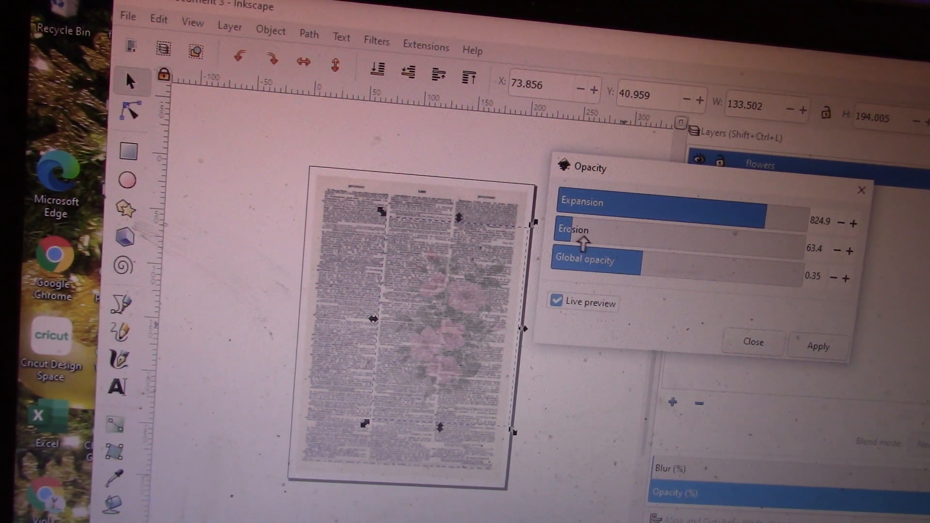
drag(583, 242, 662, 242)
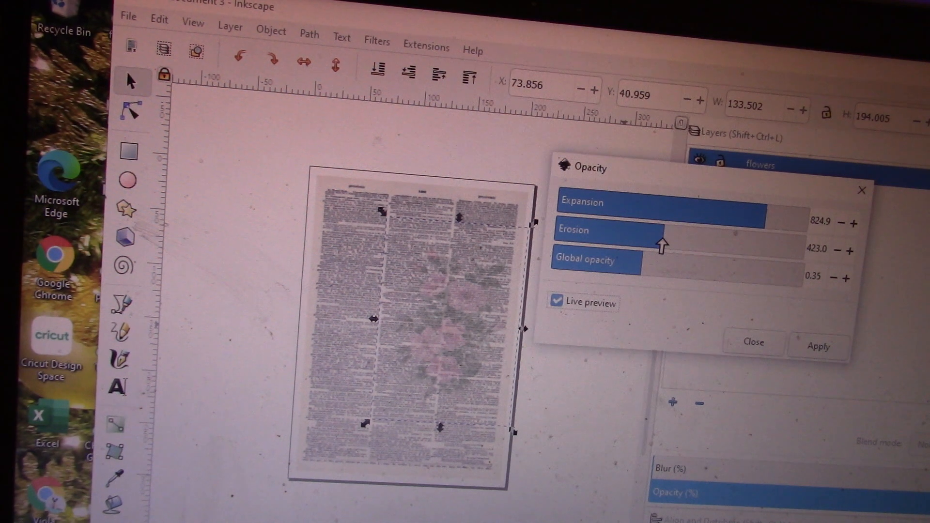
drag(658, 243, 756, 232)
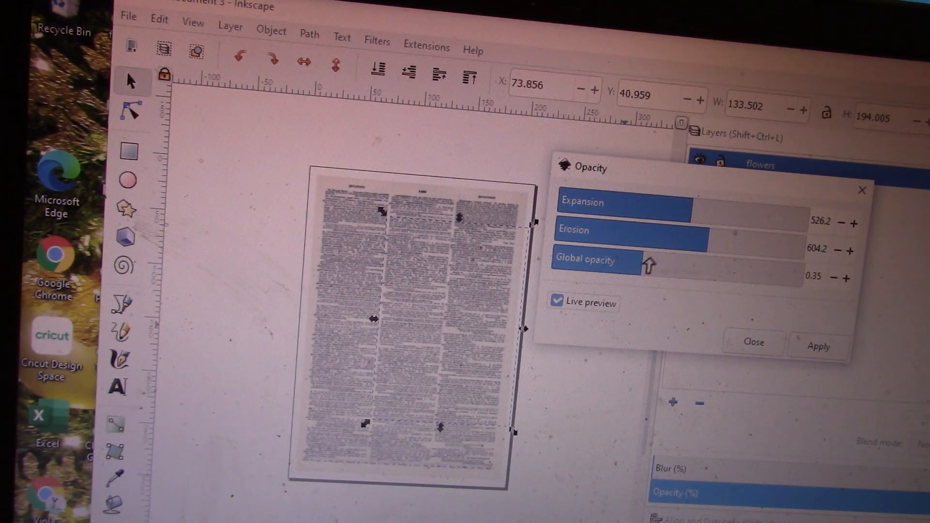
drag(643, 265, 721, 279)
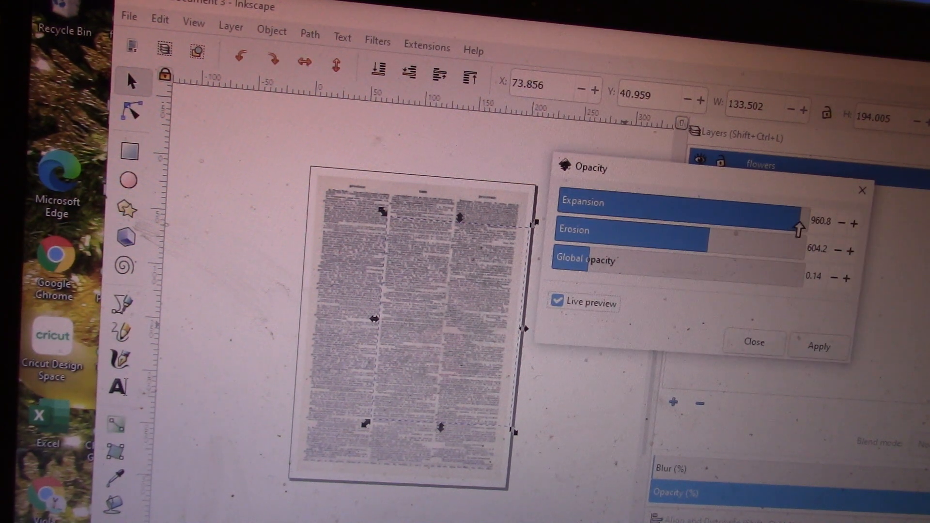
drag(736, 232, 593, 237)
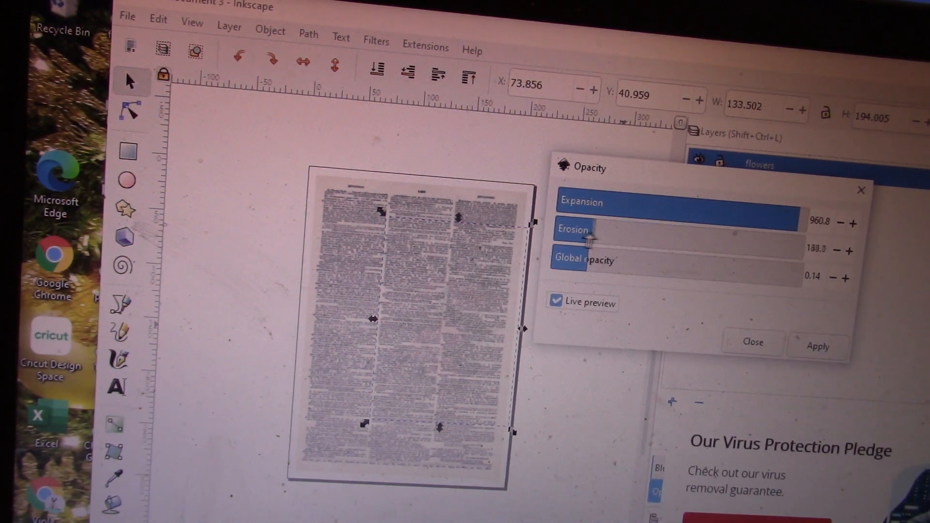
drag(593, 239, 735, 239)
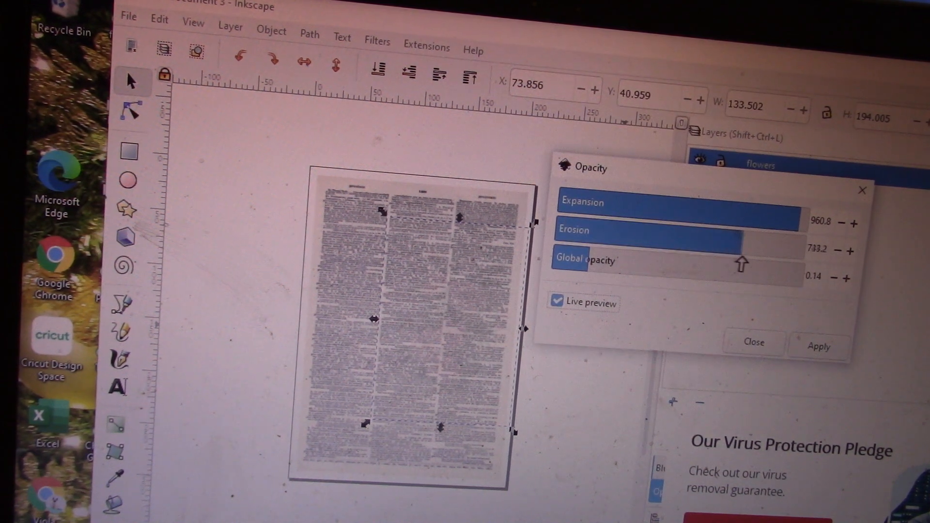
Step: Set global opacity to about 0.30 and apply the filter to the flowers
drag(741, 264, 699, 273)
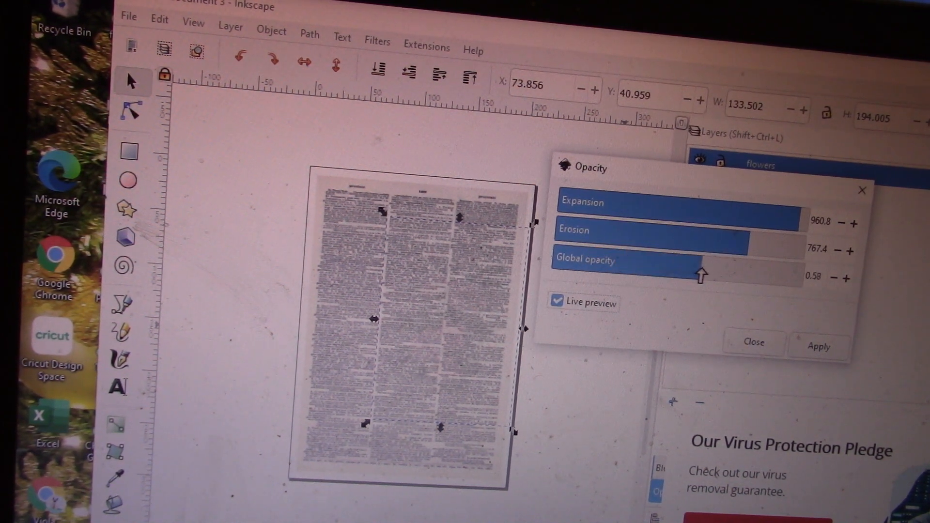
drag(703, 274, 684, 274)
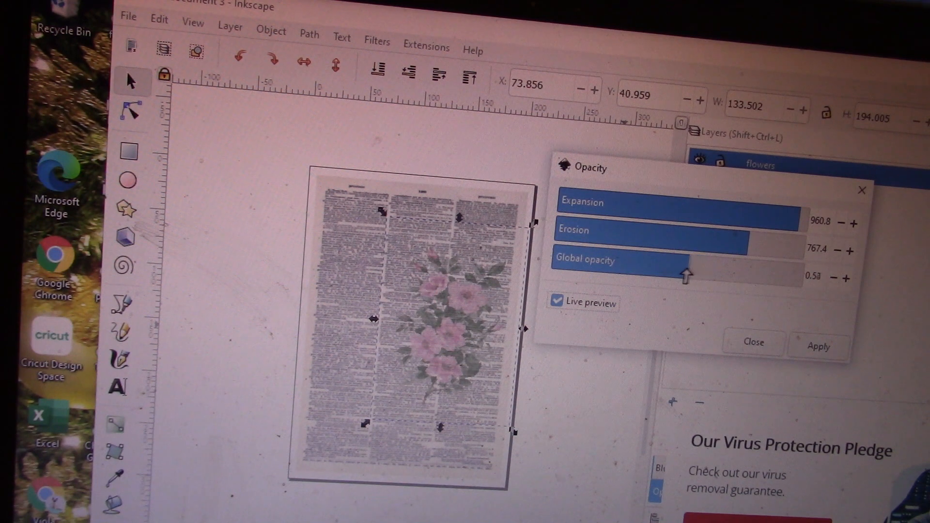
drag(685, 274, 659, 279)
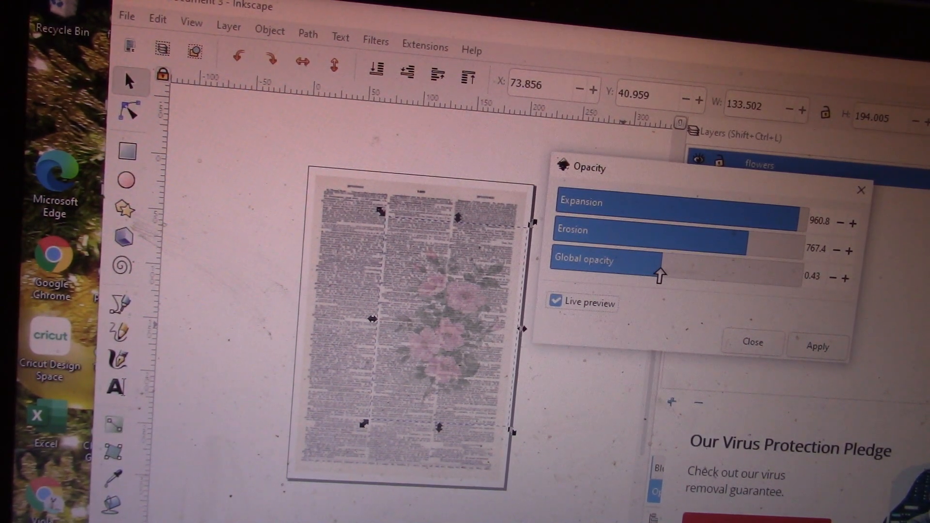
drag(657, 263, 623, 271)
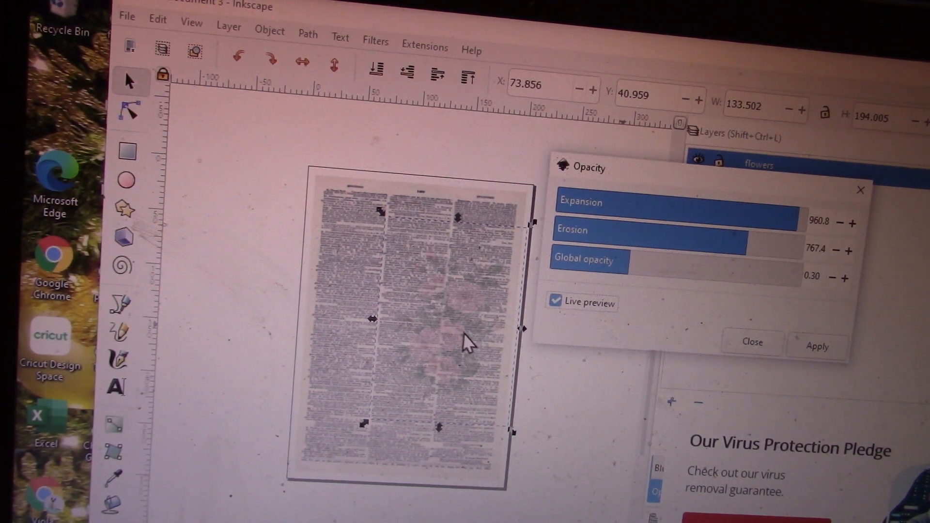
mouse_move(451, 314)
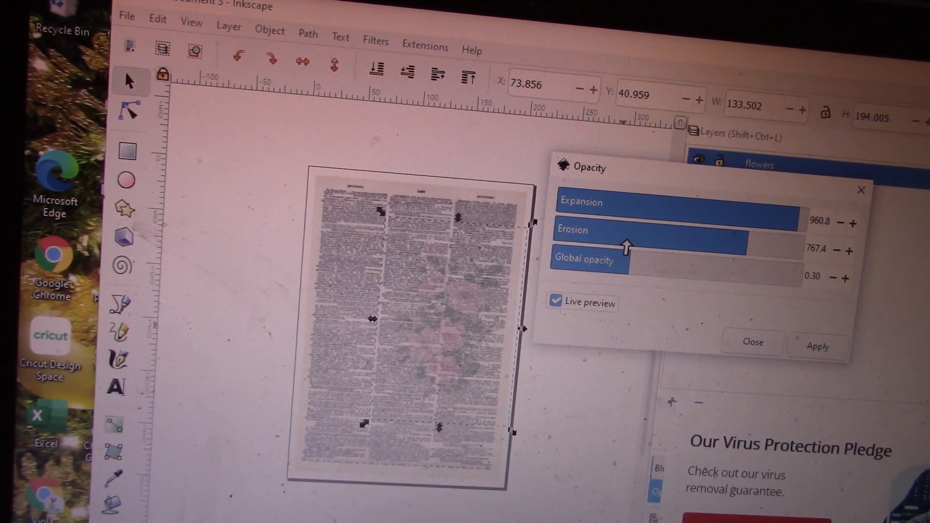
click(819, 346)
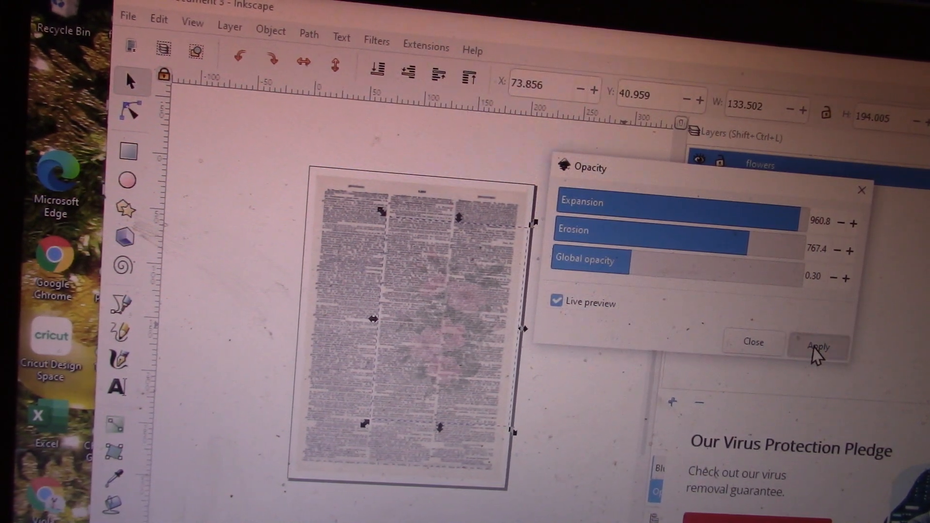
click(556, 300)
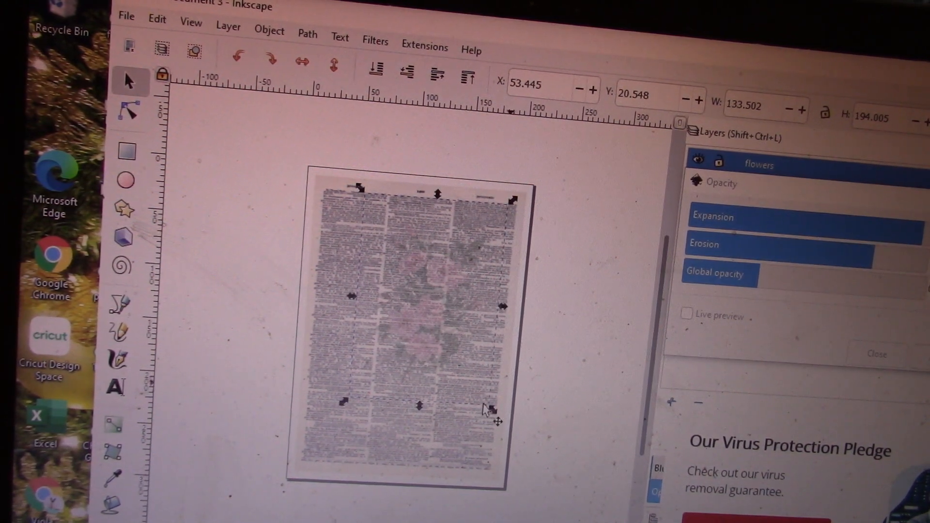
Step: Move the faded flowers up and left and enlarge them across most of the page
drag(489, 409, 419, 324)
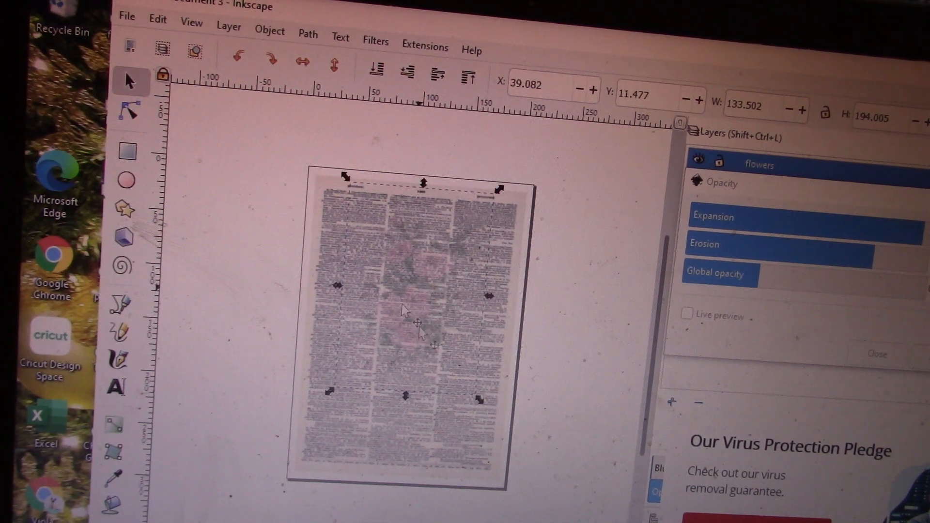
drag(497, 188, 504, 439)
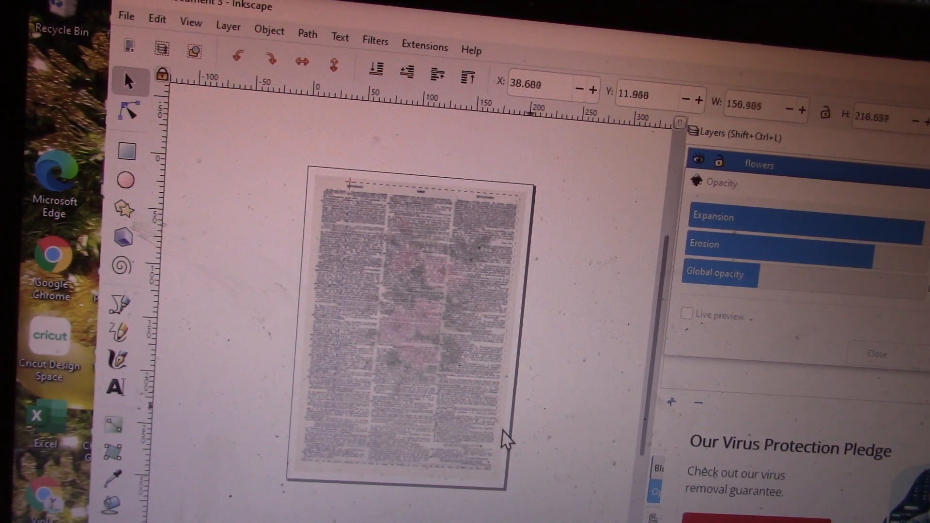
drag(504, 442, 525, 478)
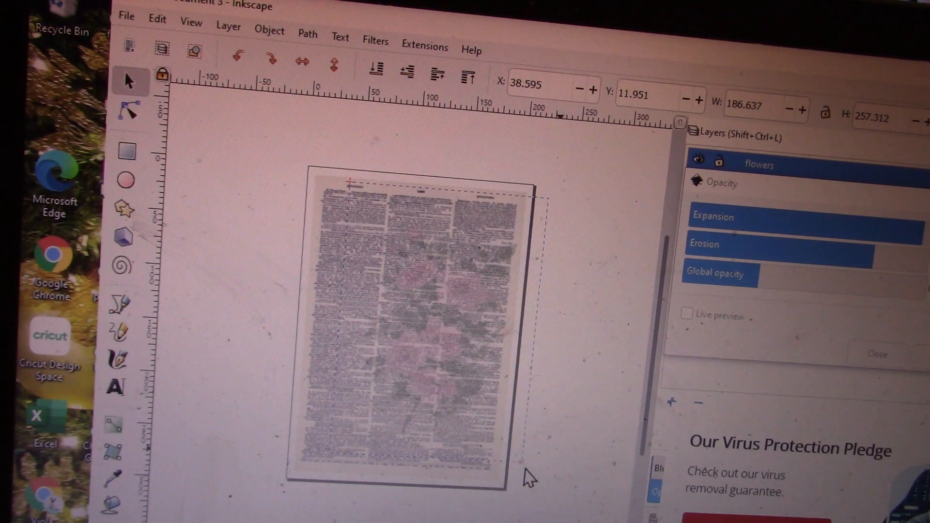
drag(528, 477, 415, 344)
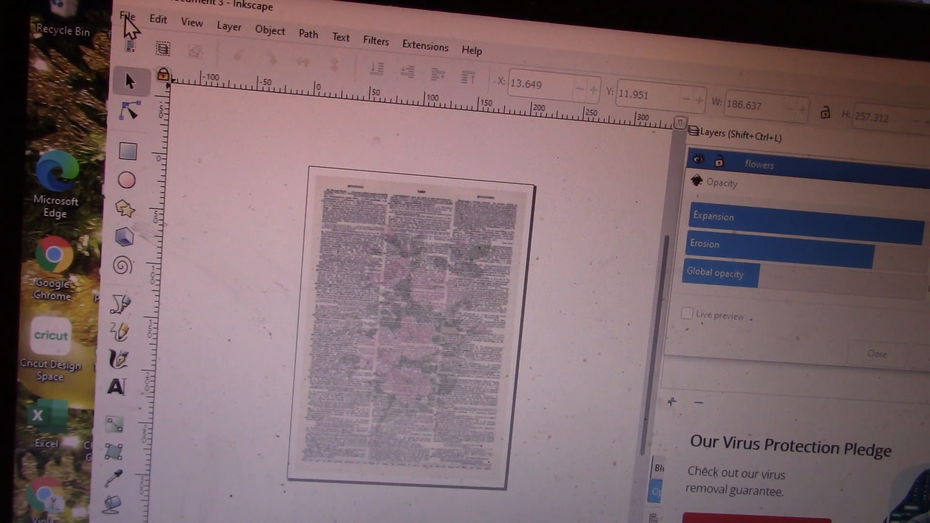
Step: Bring up the Export PNG Image panel for the drawing area at 300 dpi
click(127, 16)
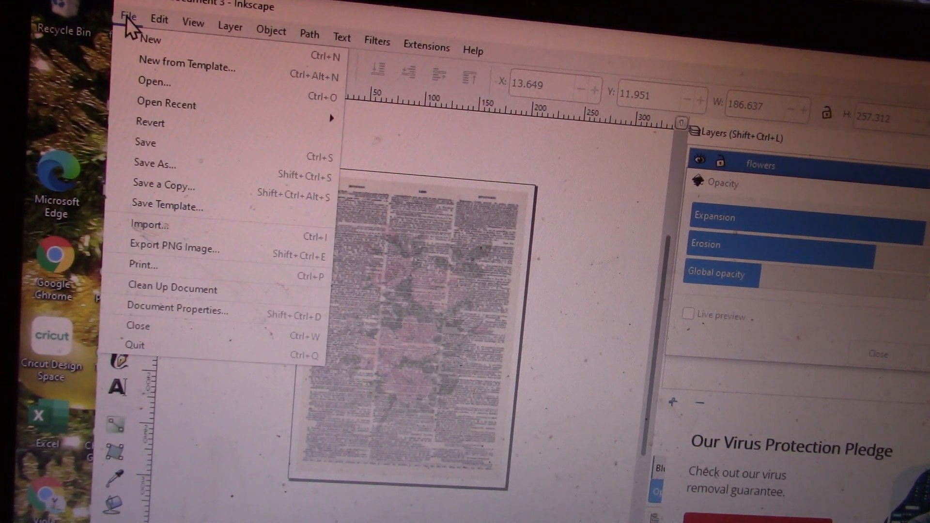
mouse_move(166, 248)
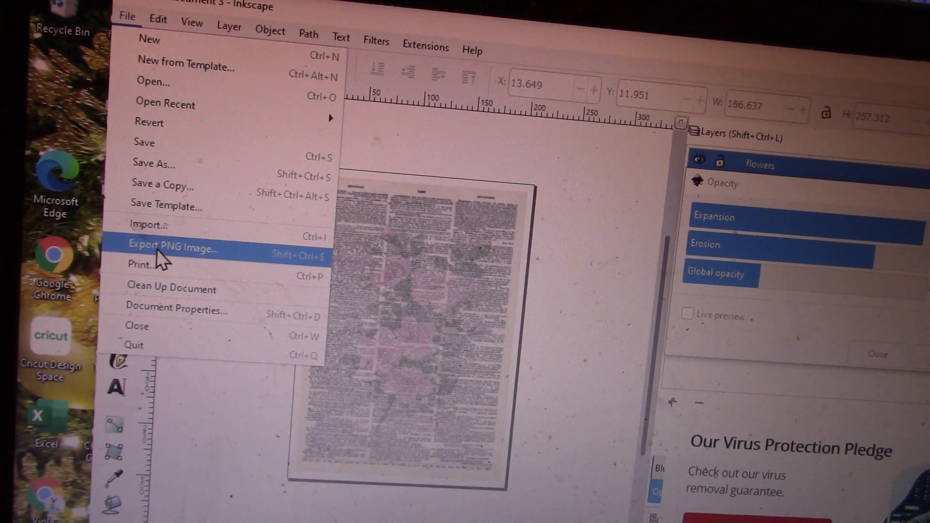
click(173, 247)
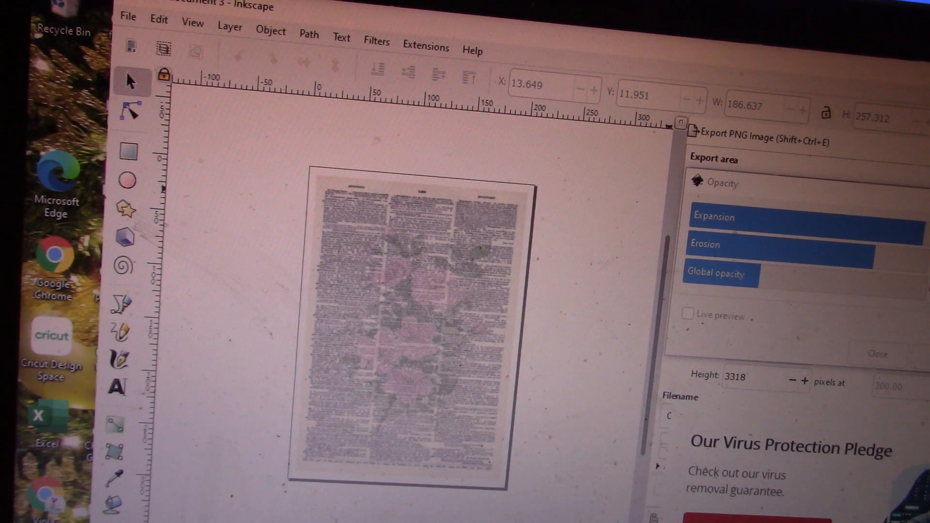
click(813, 192)
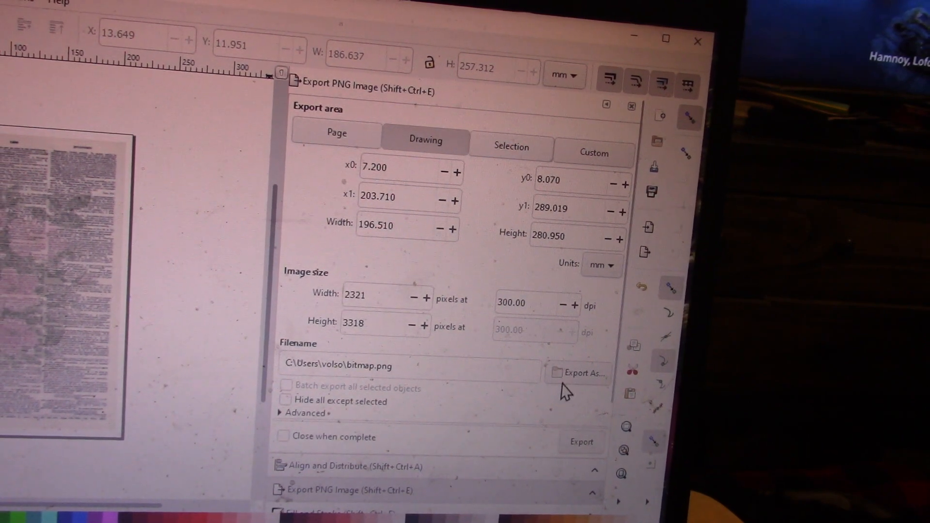
Step: Choose the Desktop Opaque folder as the PNG export destination
click(583, 372)
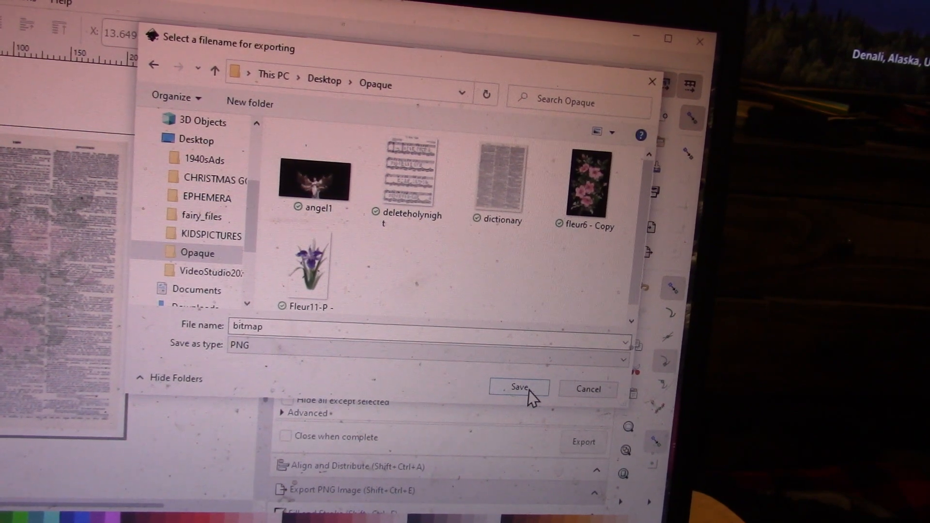
click(518, 387)
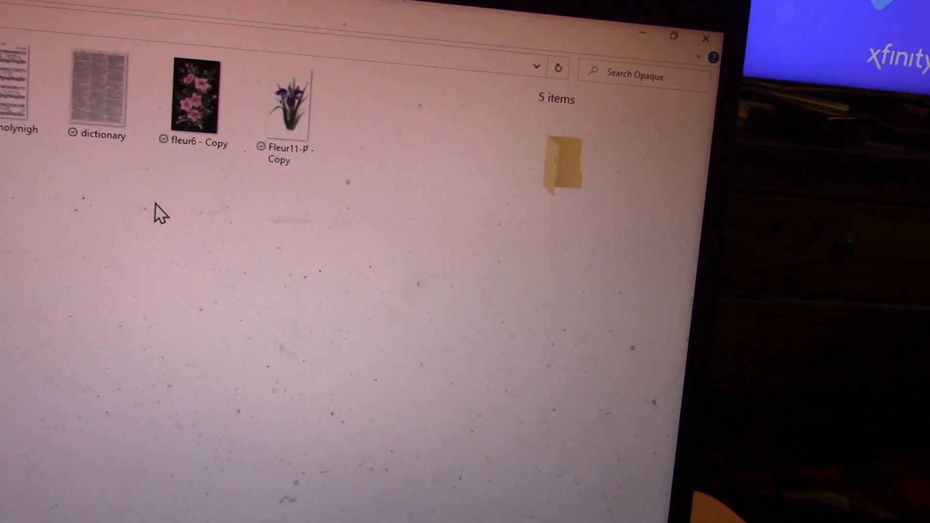
mouse_move(268, 207)
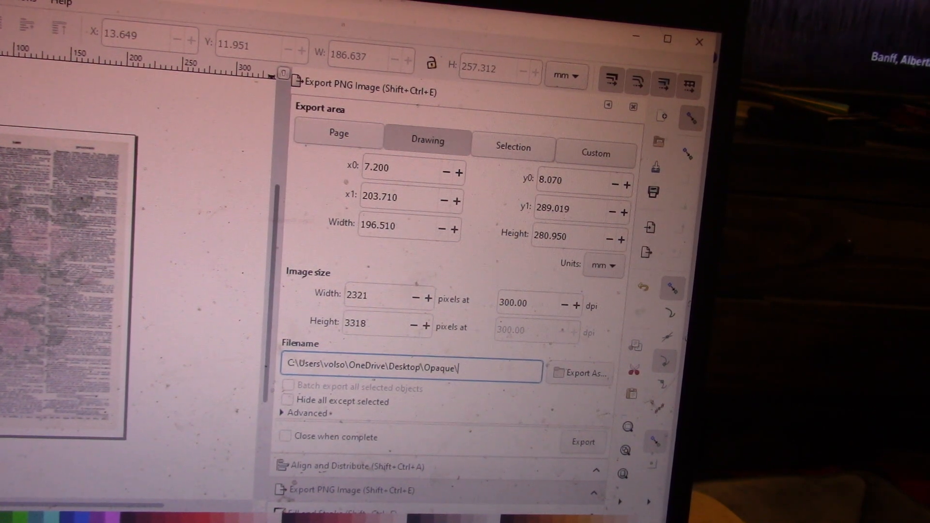
Step: Name the export 'flowertype' and export the 2321 × 3318 PNG at 300 dpi
text(flower)
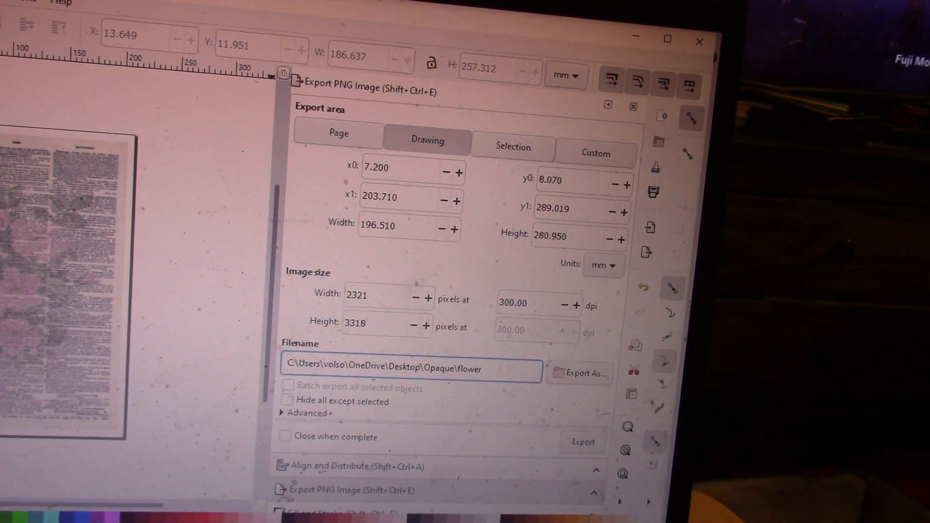
text(type)
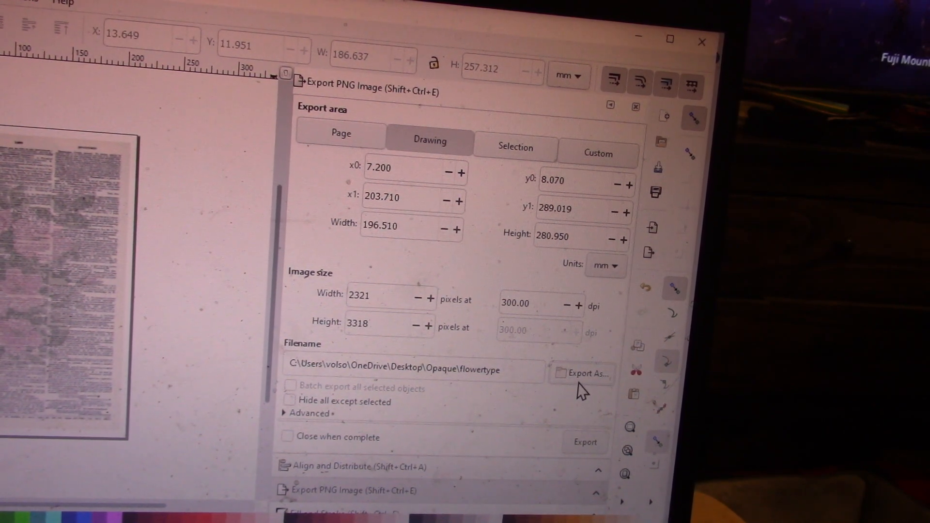
mouse_move(593, 403)
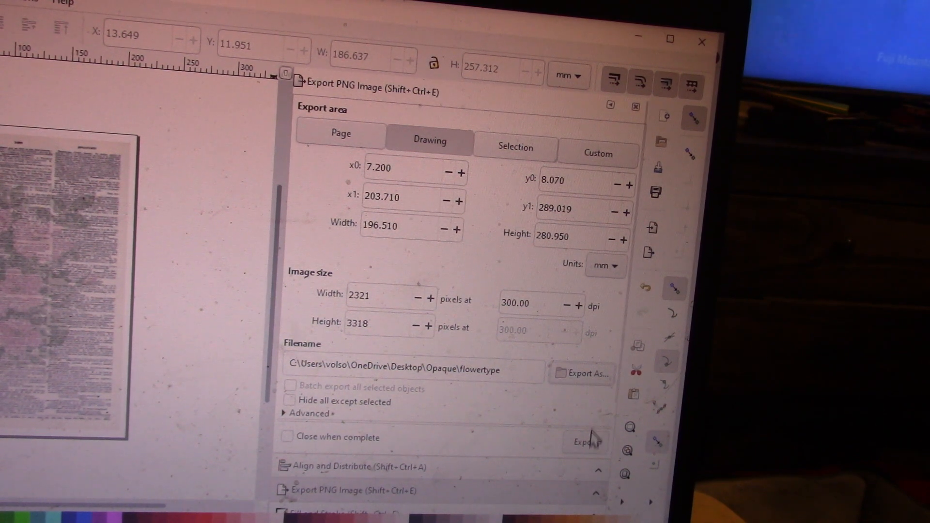
mouse_move(585, 441)
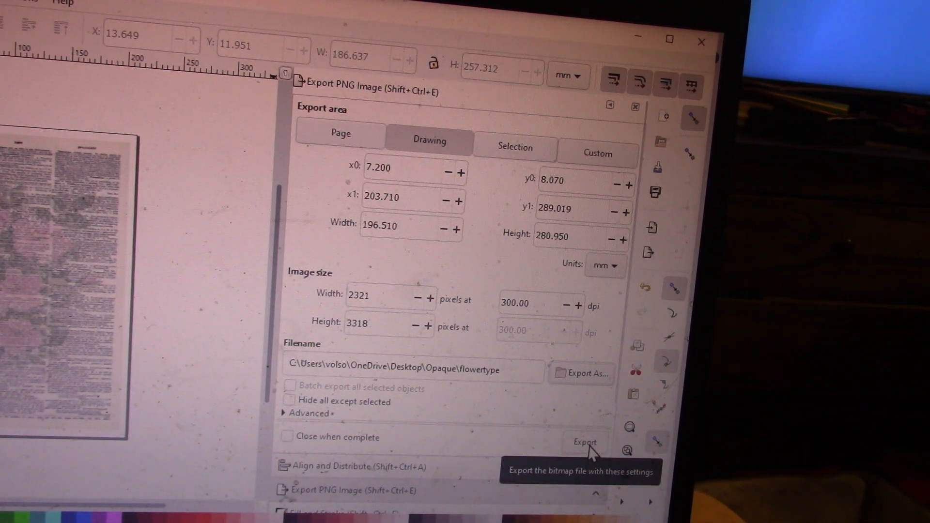
mouse_move(590, 382)
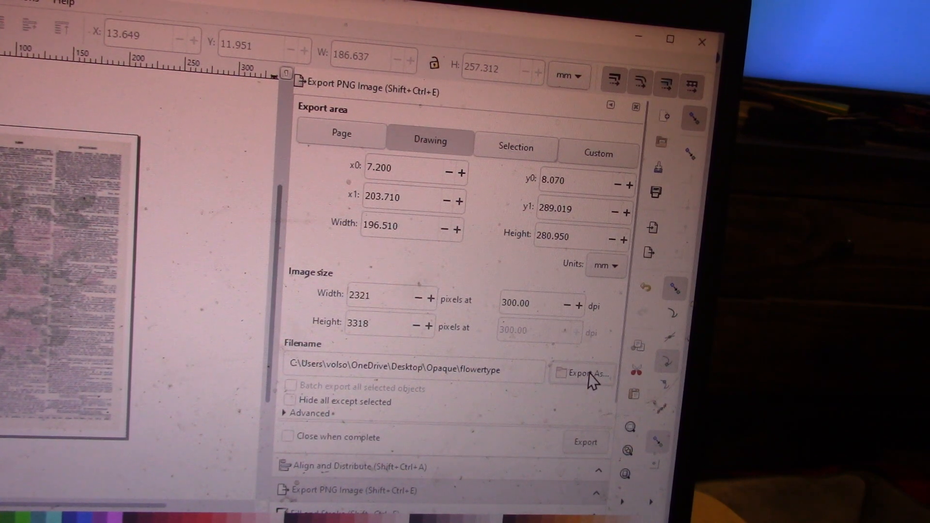
mouse_move(587, 442)
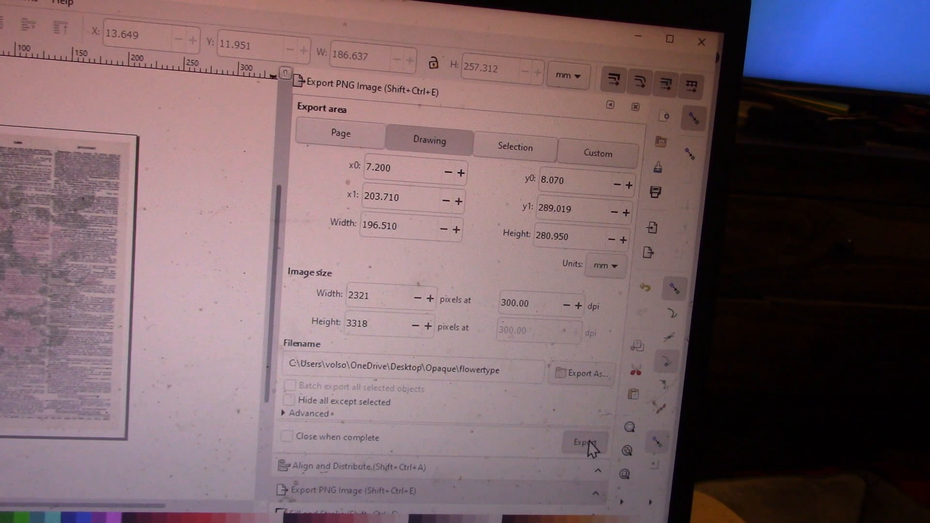
click(585, 441)
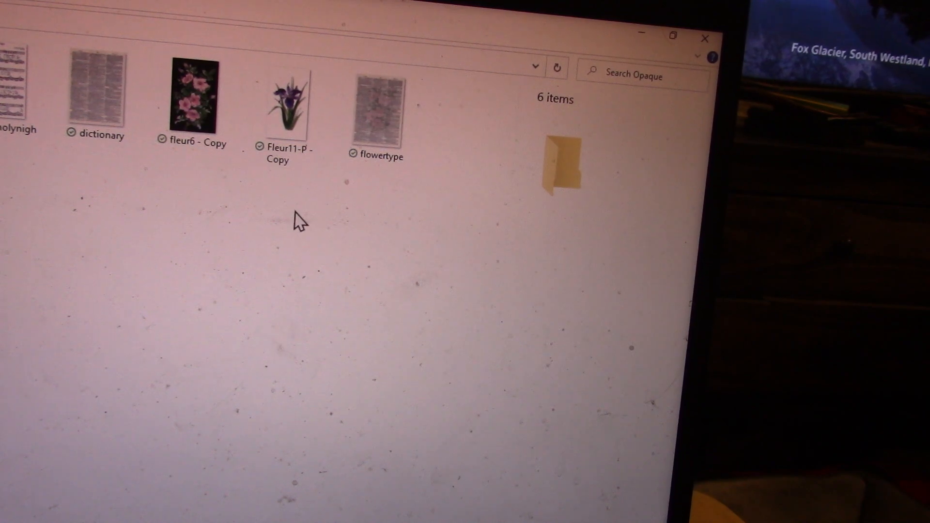
mouse_move(379, 118)
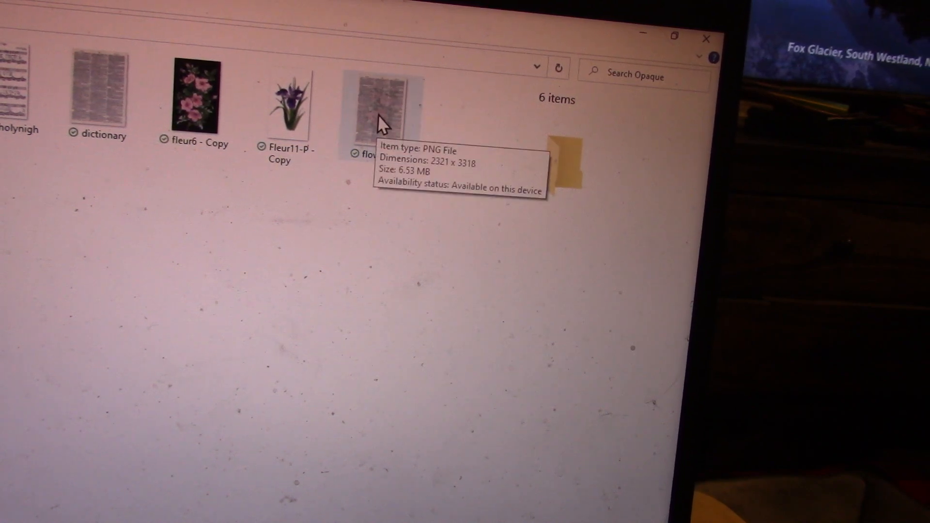
Step: Check the new flowertype PNG (2321 × 3318, 6.53 MB) in the Opaque folder
click(380, 115)
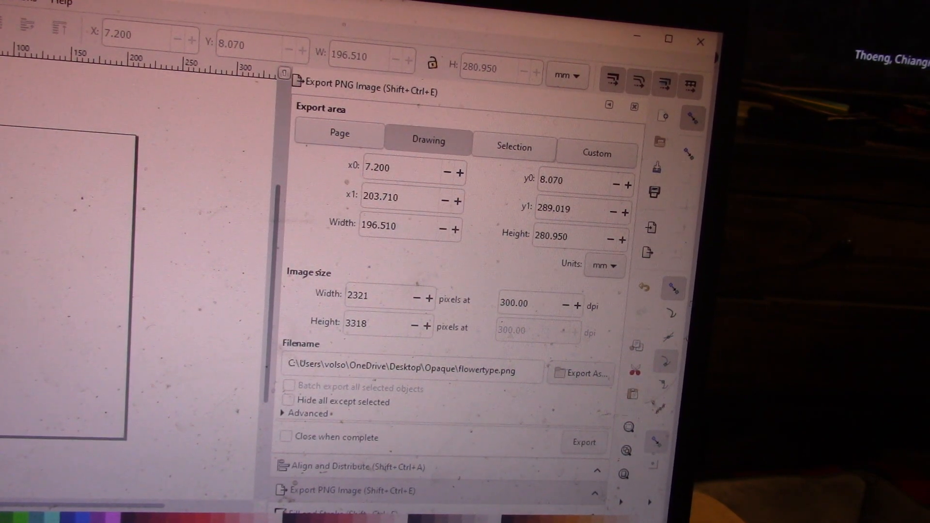
Step: Switch to the O Holy Night sheet music document and start importing a picture into it
click(102, 7)
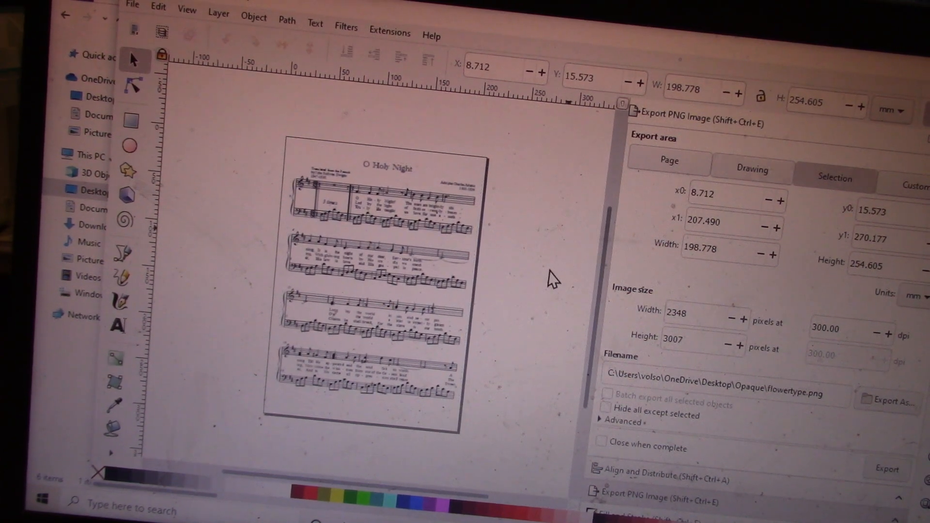
click(751, 170)
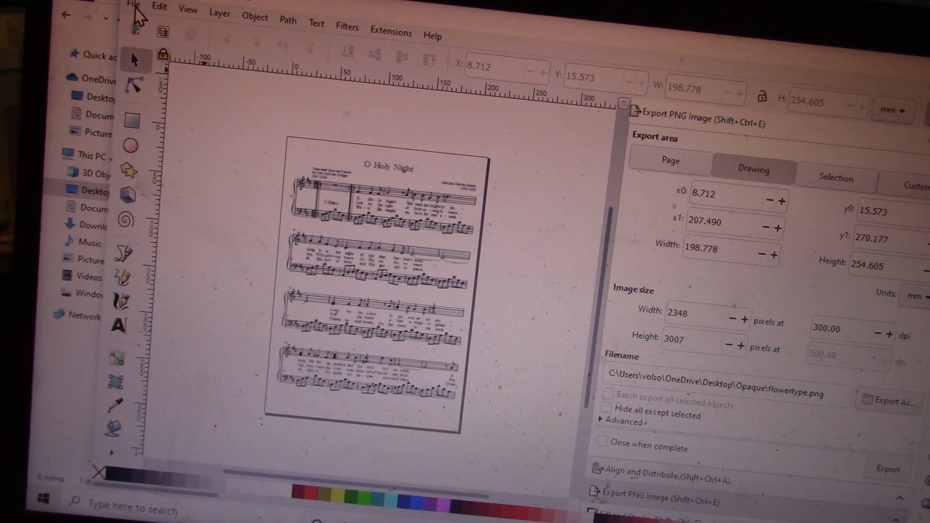
click(133, 6)
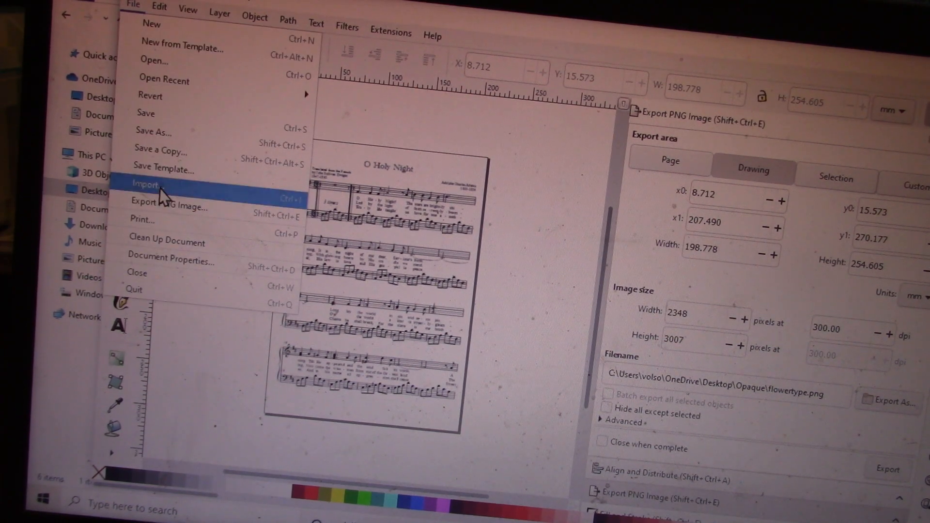
click(145, 184)
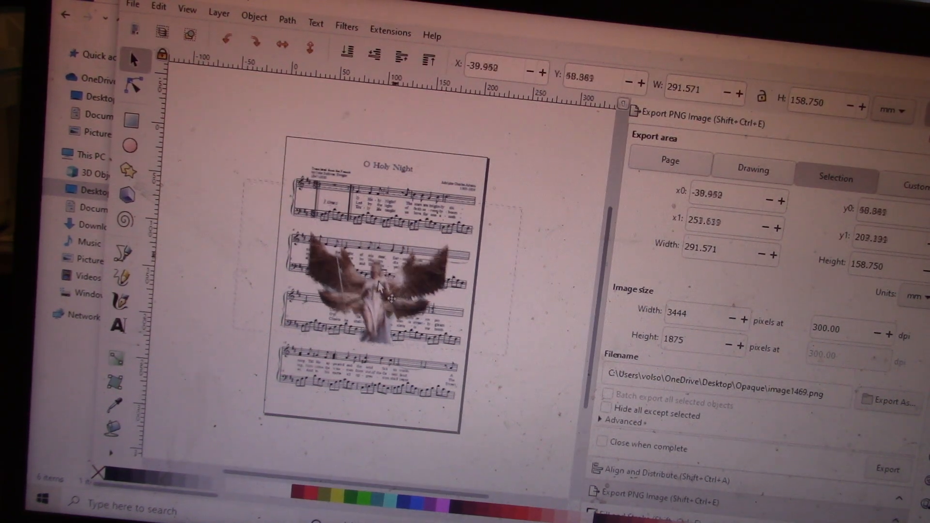
Step: Move the angel onto the sheet music and shrink it over the lower staves
drag(380, 285, 385, 305)
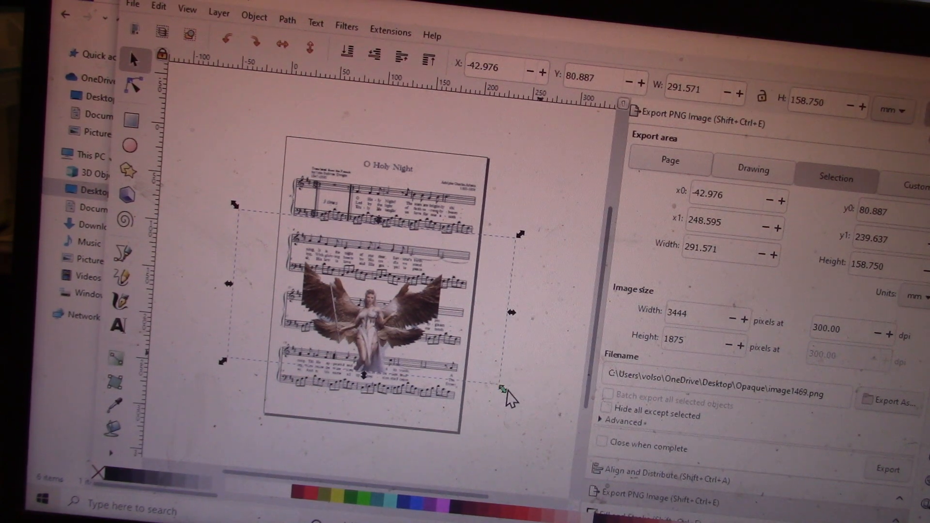
drag(501, 388, 456, 361)
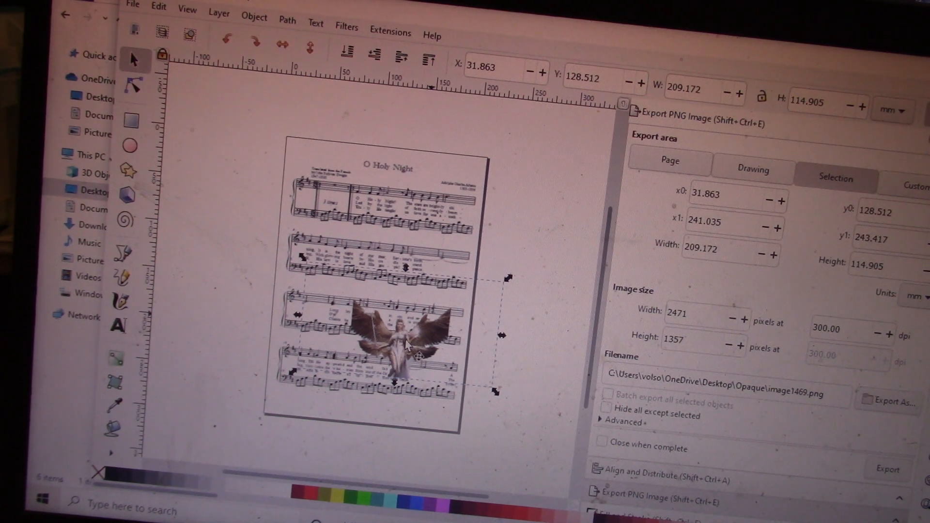
click(347, 27)
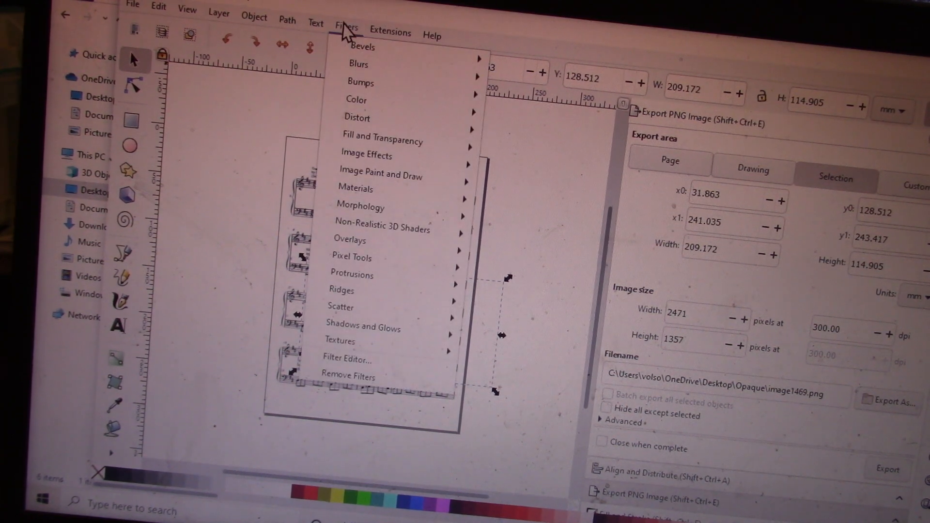
mouse_move(381, 175)
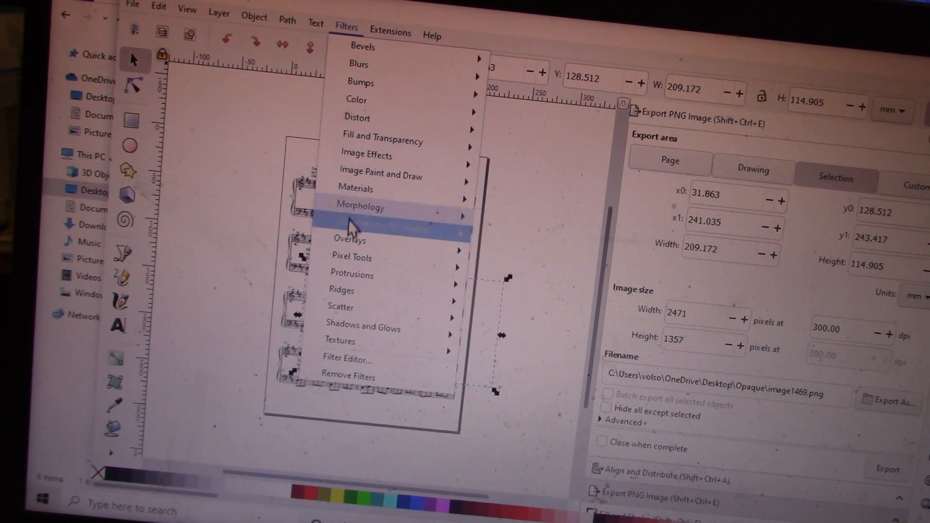
mouse_move(383, 140)
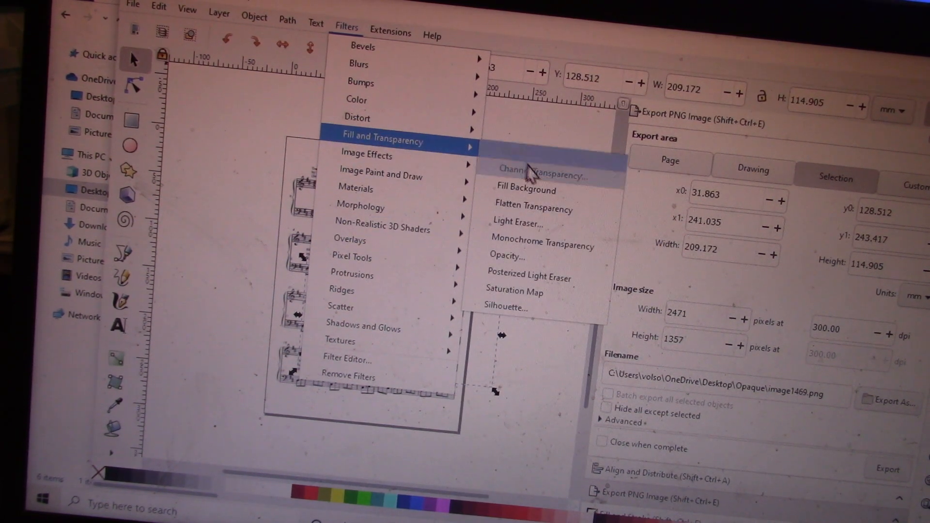
Step: Apply an Opacity filter at about 0.72 global opacity so the staves show through the angel
click(507, 256)
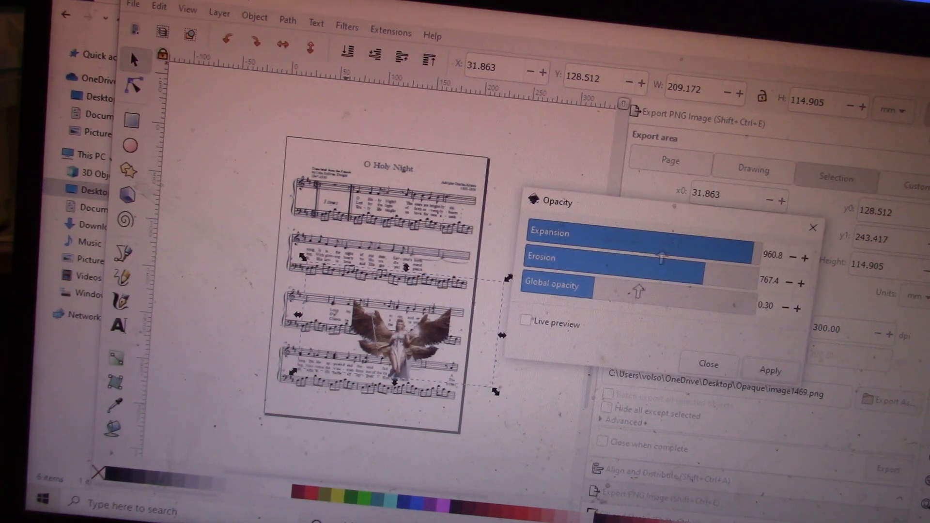
click(524, 322)
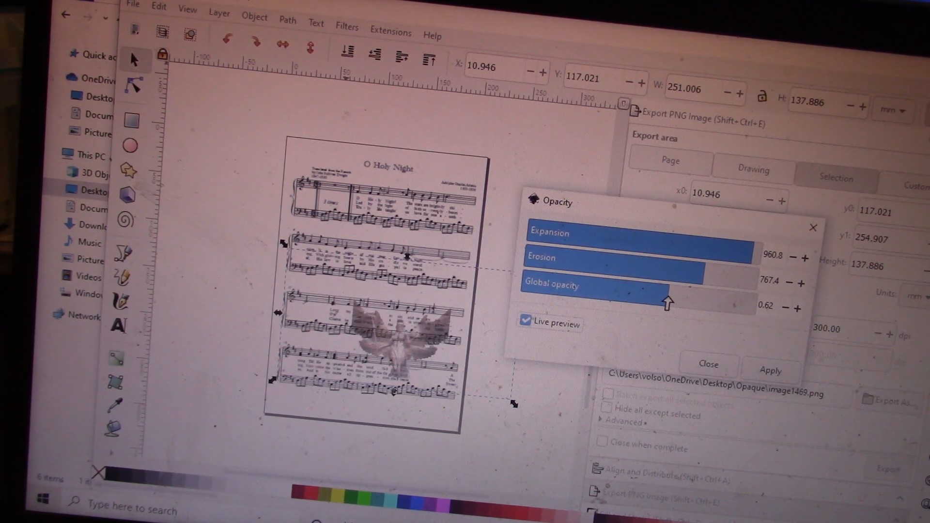
drag(665, 302, 687, 302)
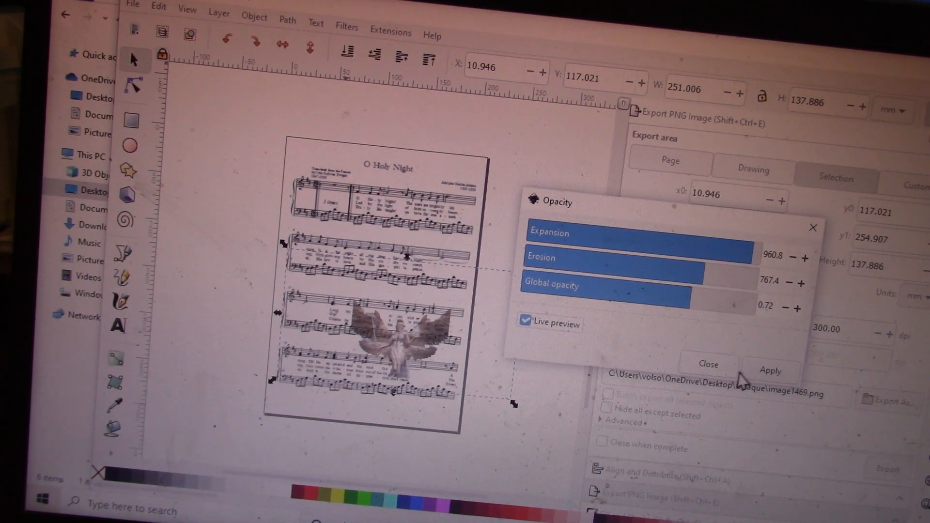
click(525, 321)
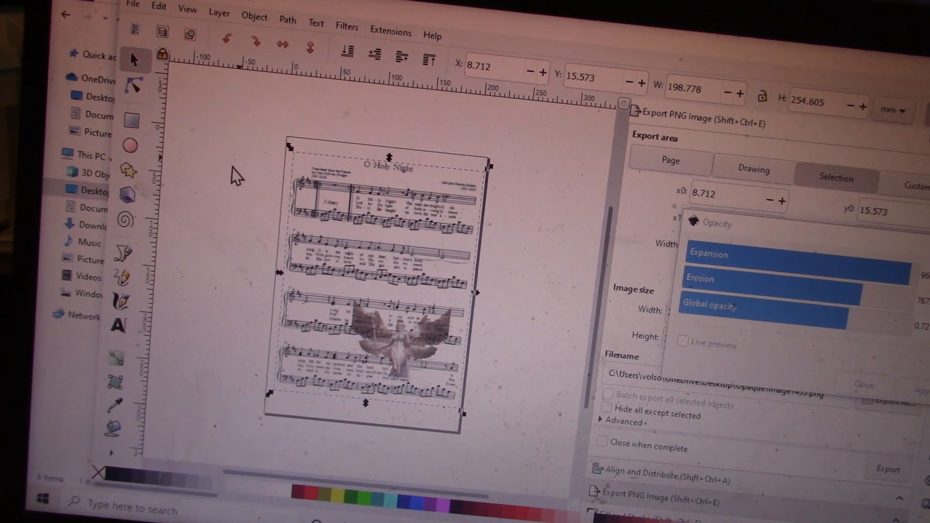
Step: Deselect and set the PNG export area to the whole drawing, 2991 × 3007 px at 300 dpi
click(753, 169)
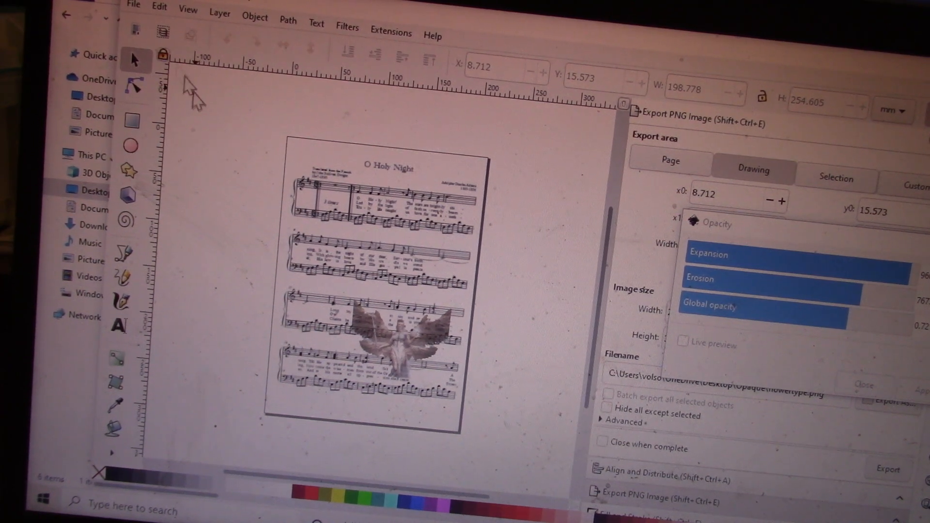
click(133, 7)
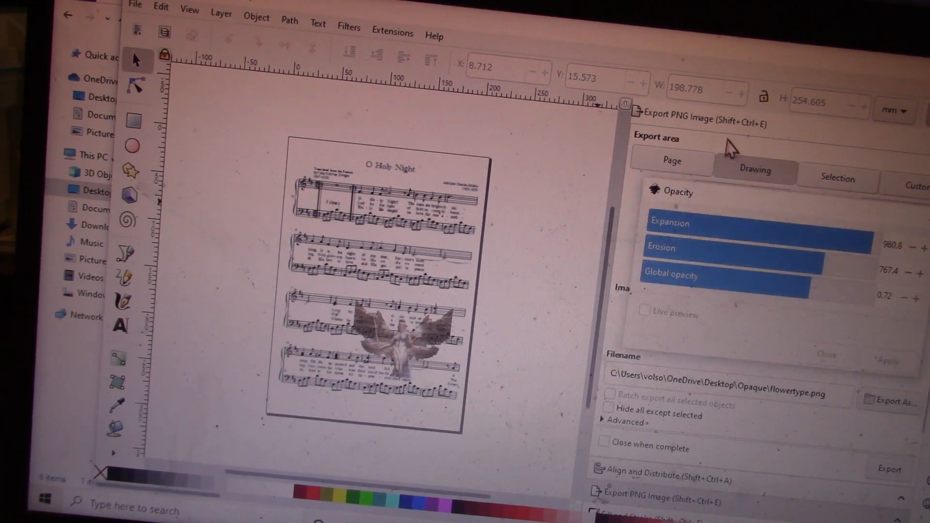
click(754, 169)
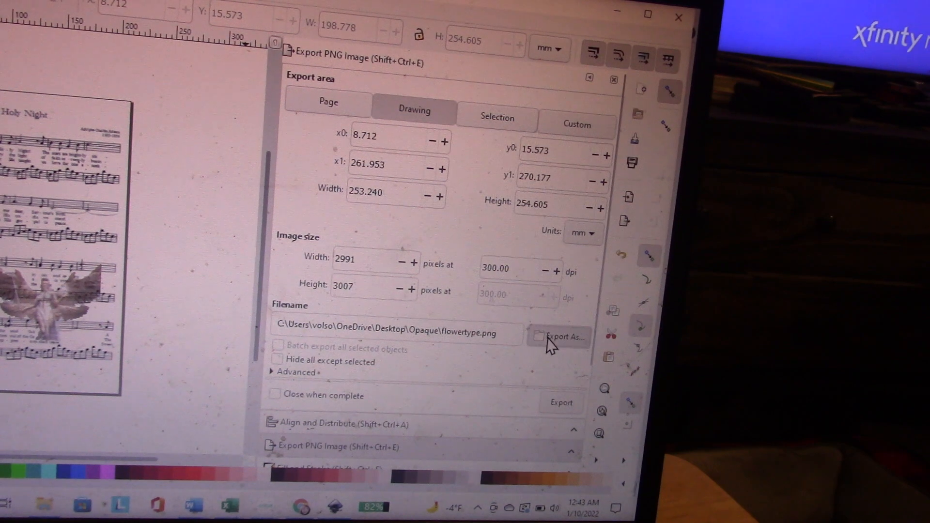
Step: Name the export file angelmusic.png in the Desktop Opaque folder
click(561, 337)
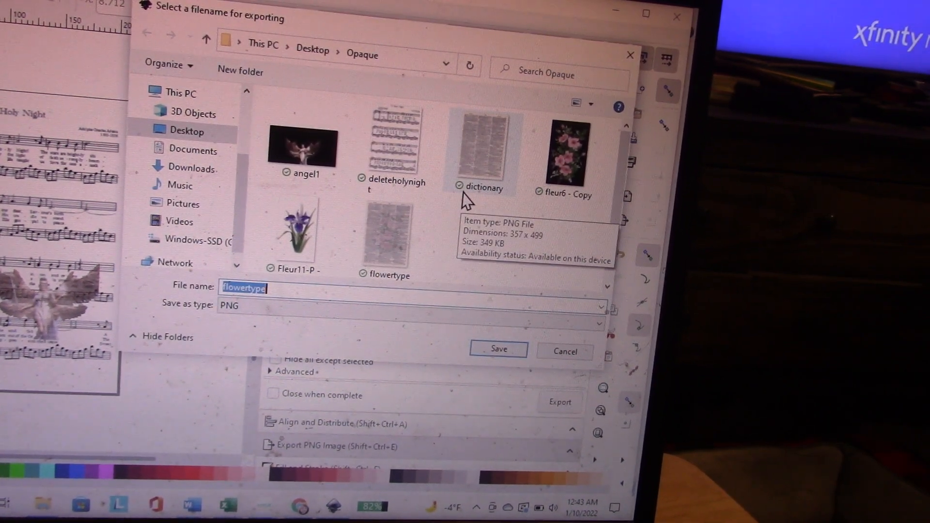
mouse_move(433, 95)
text(angelmusic)
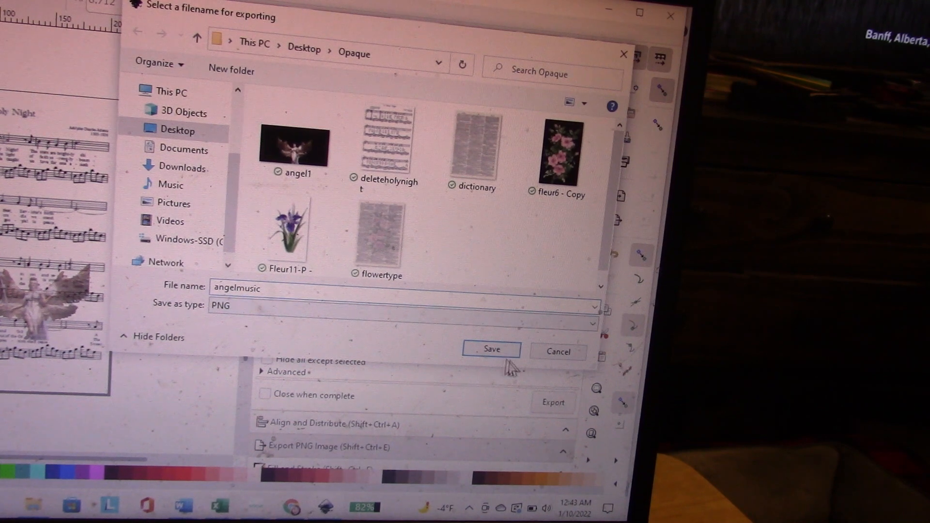
click(492, 349)
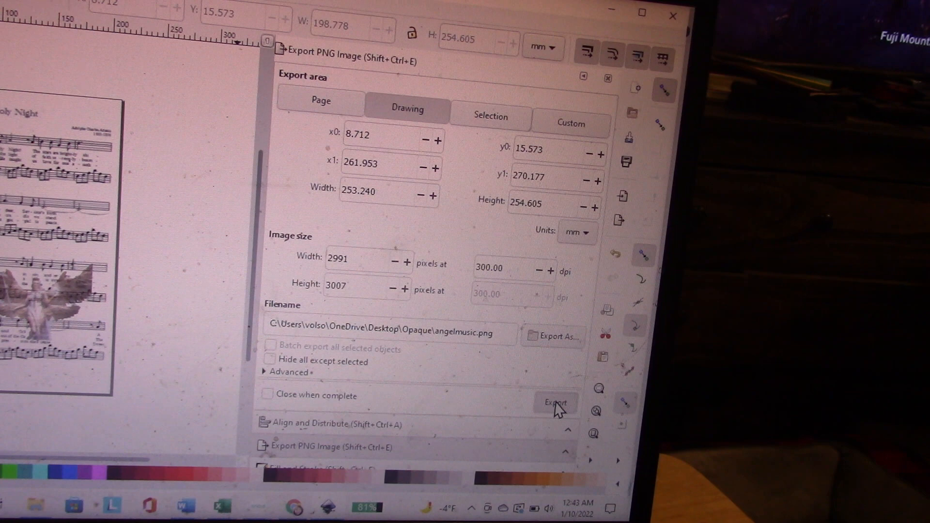
Step: Export the sheet music with the translucent angel as angelmusic.png
click(554, 402)
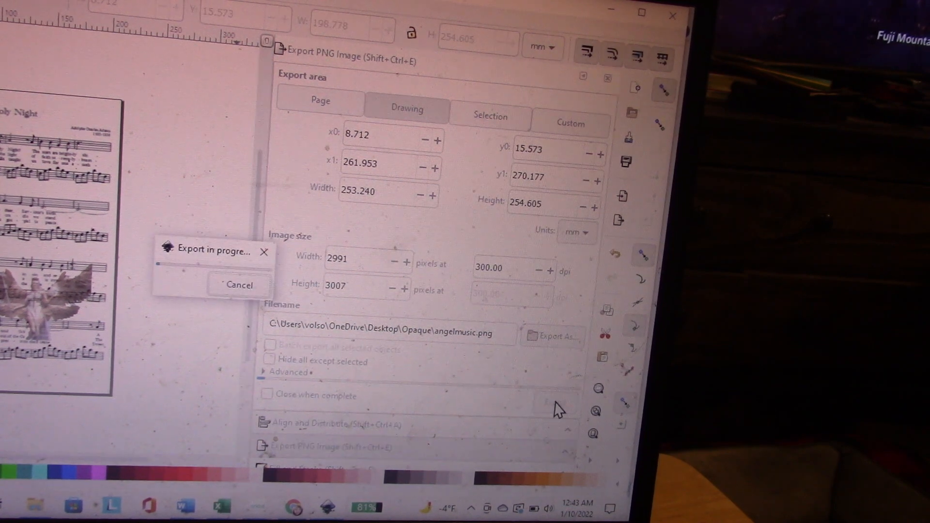